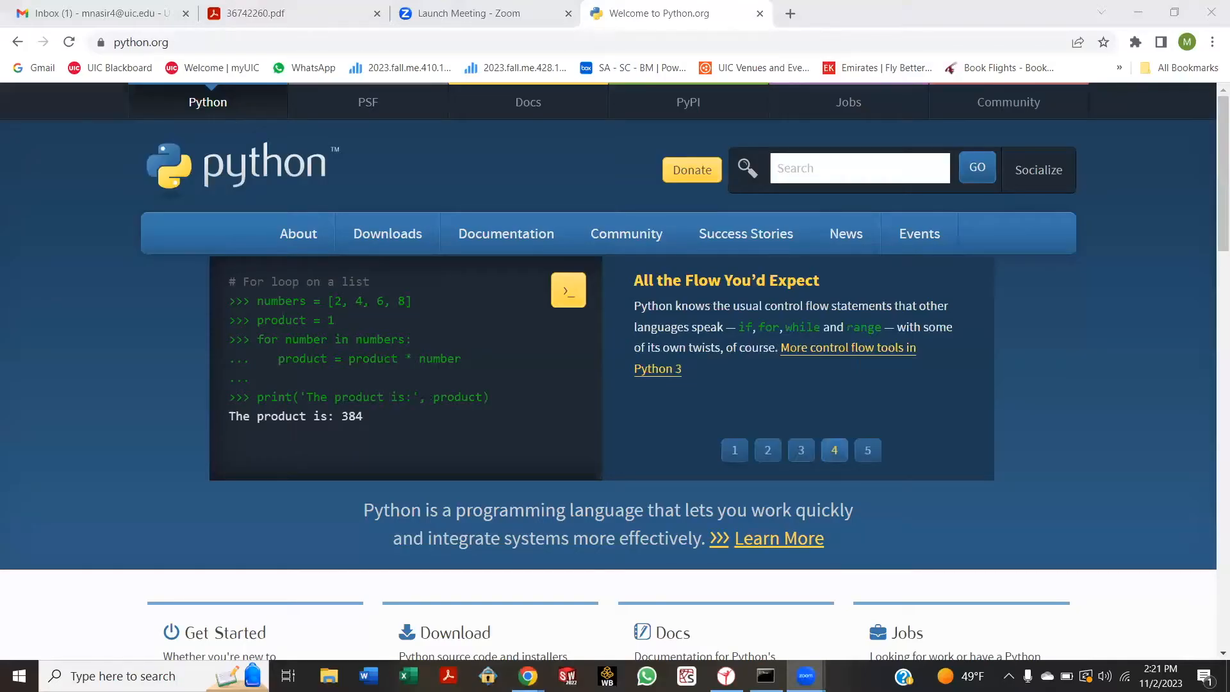
mouse_move(506, 390)
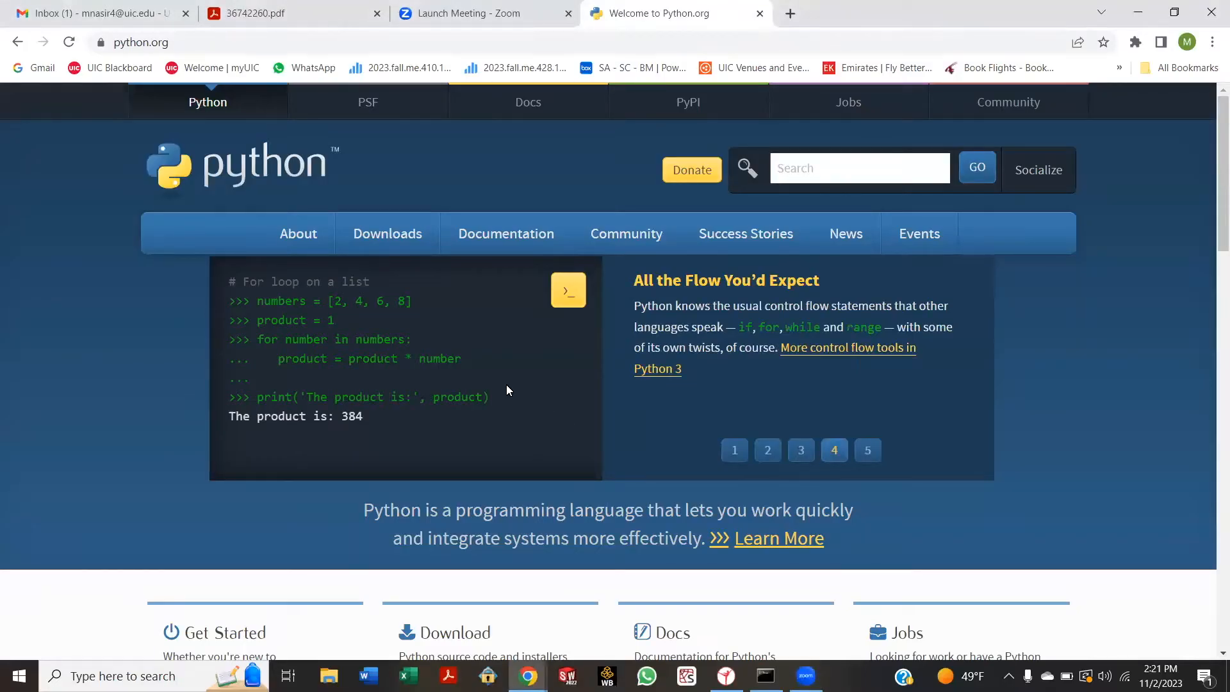
mouse_move(387, 233)
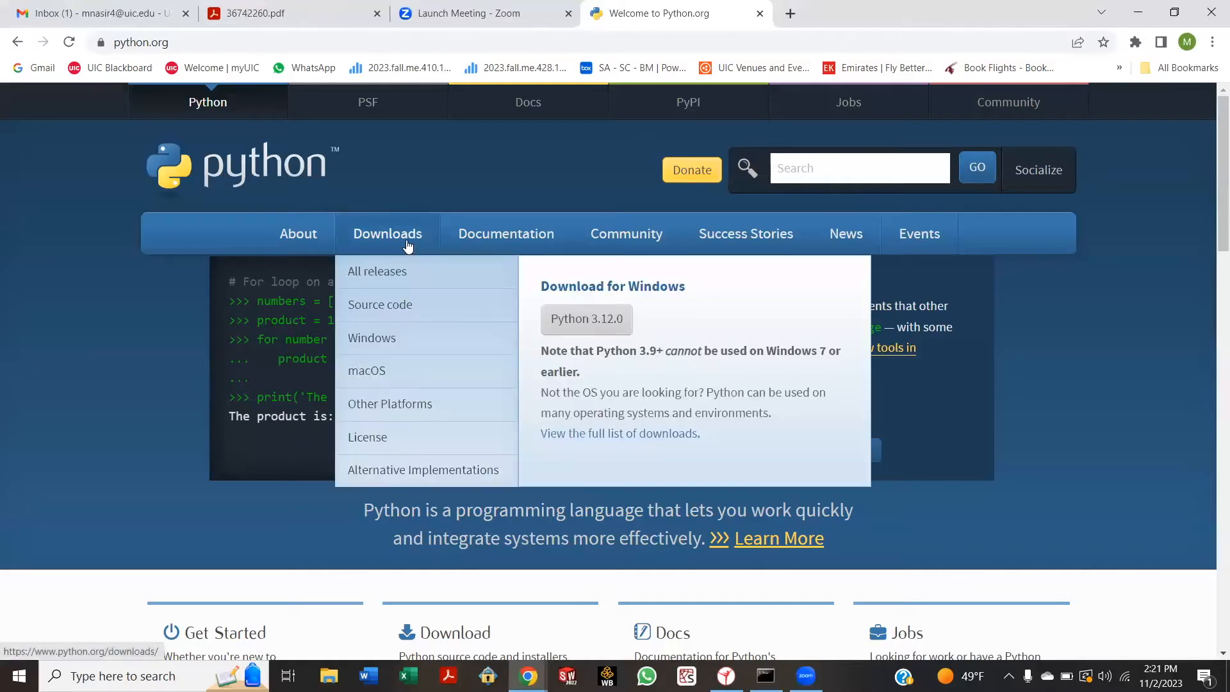
mouse_move(371, 343)
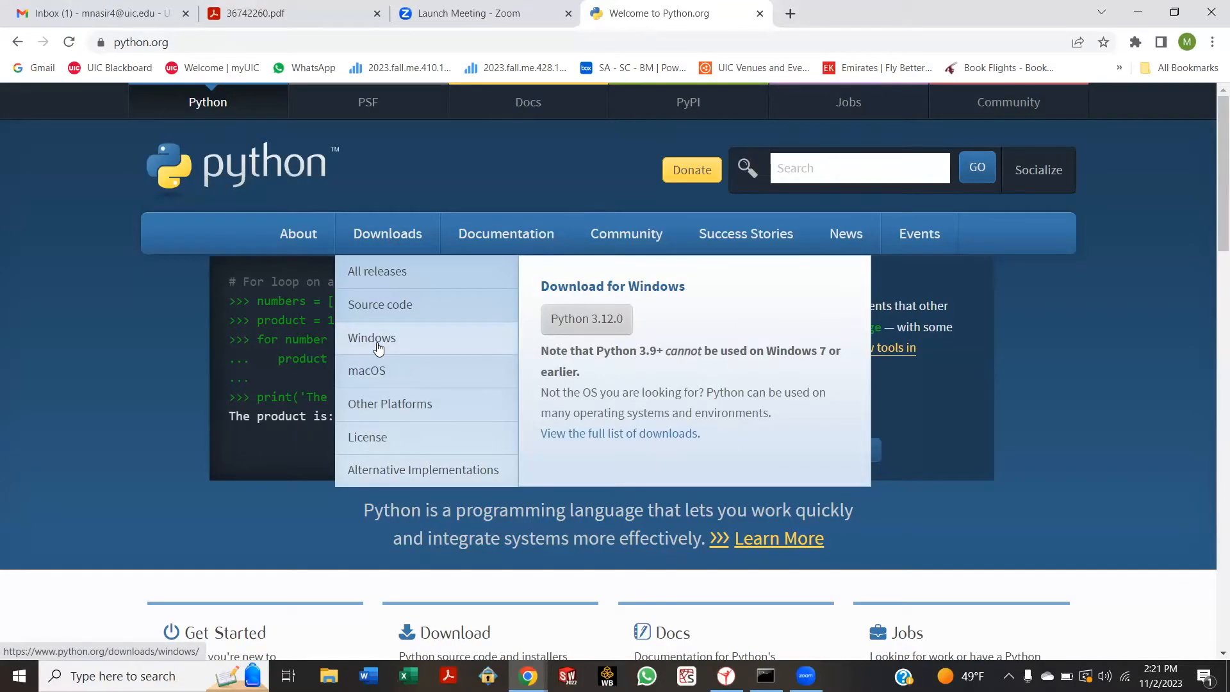
Download the Python 3.12.0 Windows installer (64-bit) from the python.org Windows releases page
left_click(371, 338)
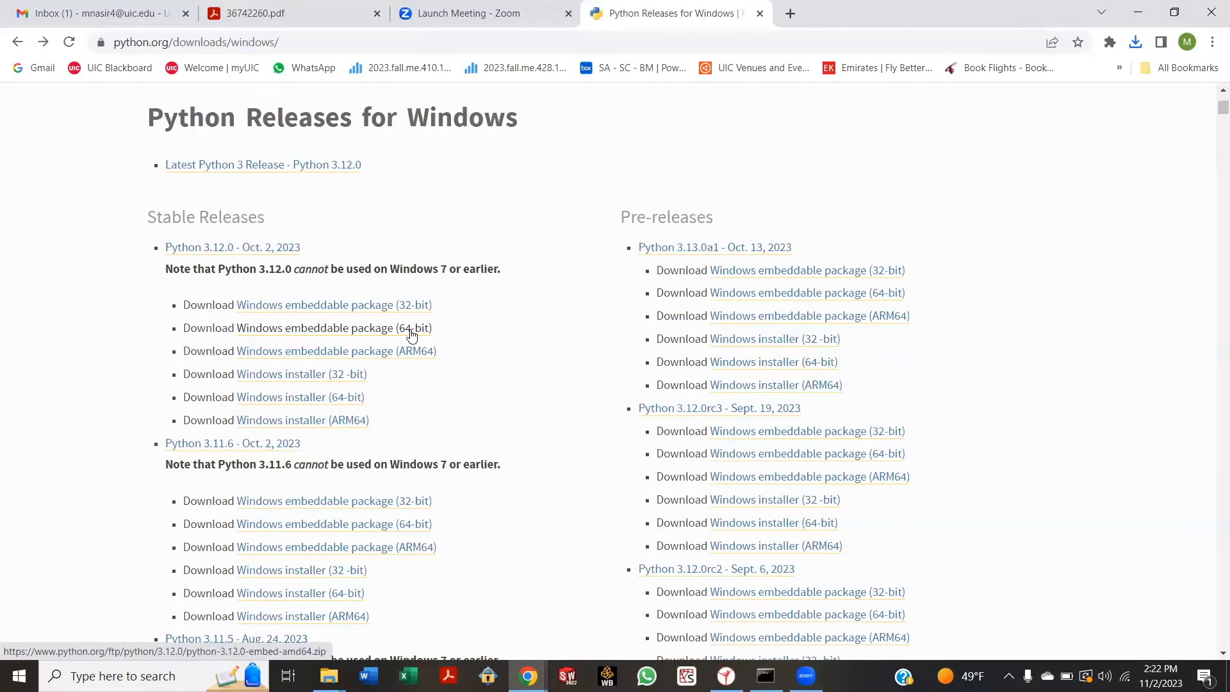
mouse_move(399, 364)
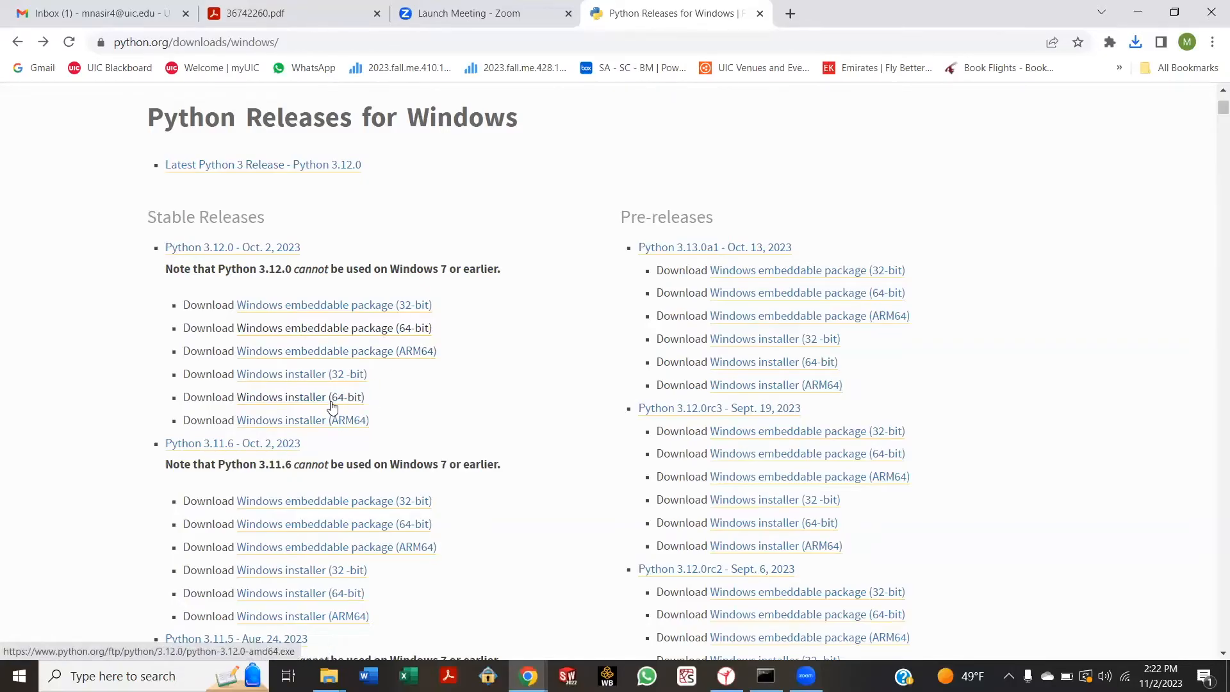
left_click(300, 396)
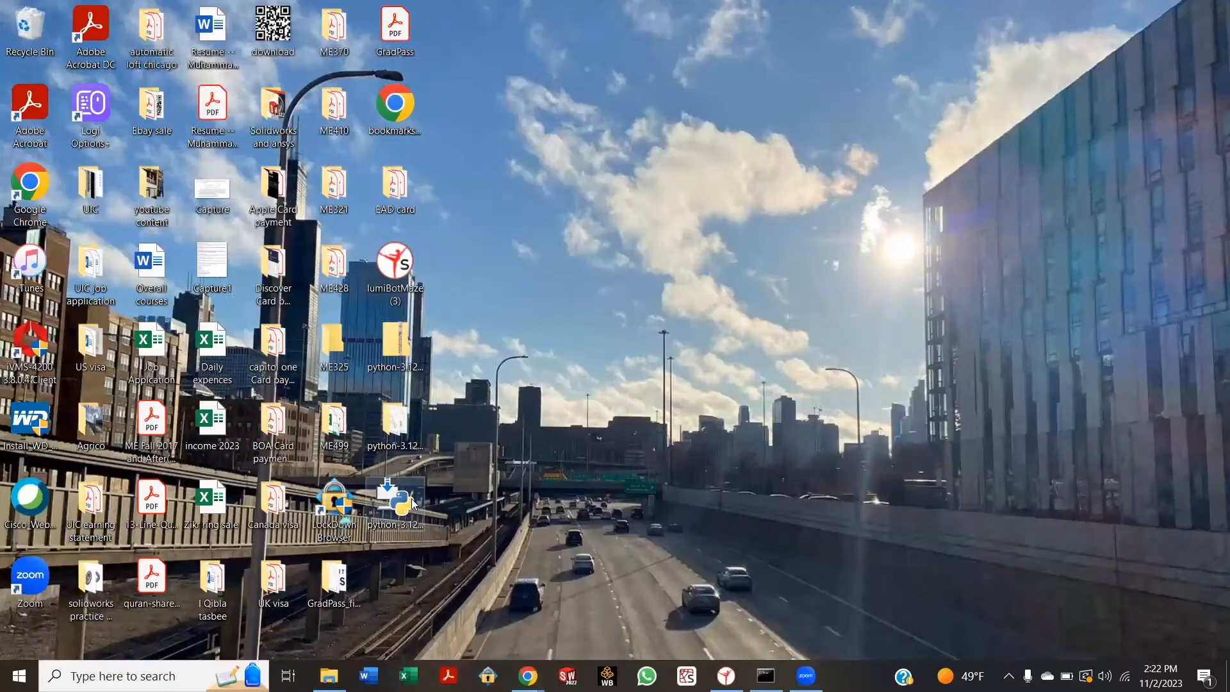
Run the Python 3.12.0 installer with 'Add python.exe to PATH' ticked and Install Now
double_click(394, 493)
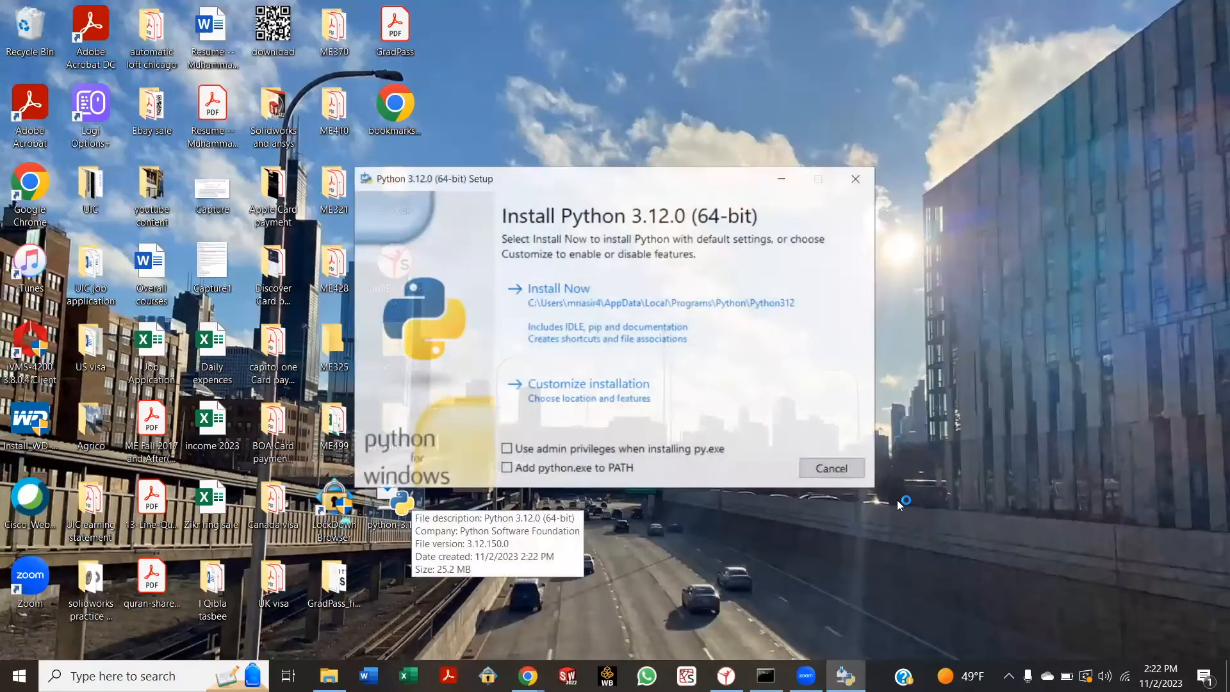
mouse_move(611, 381)
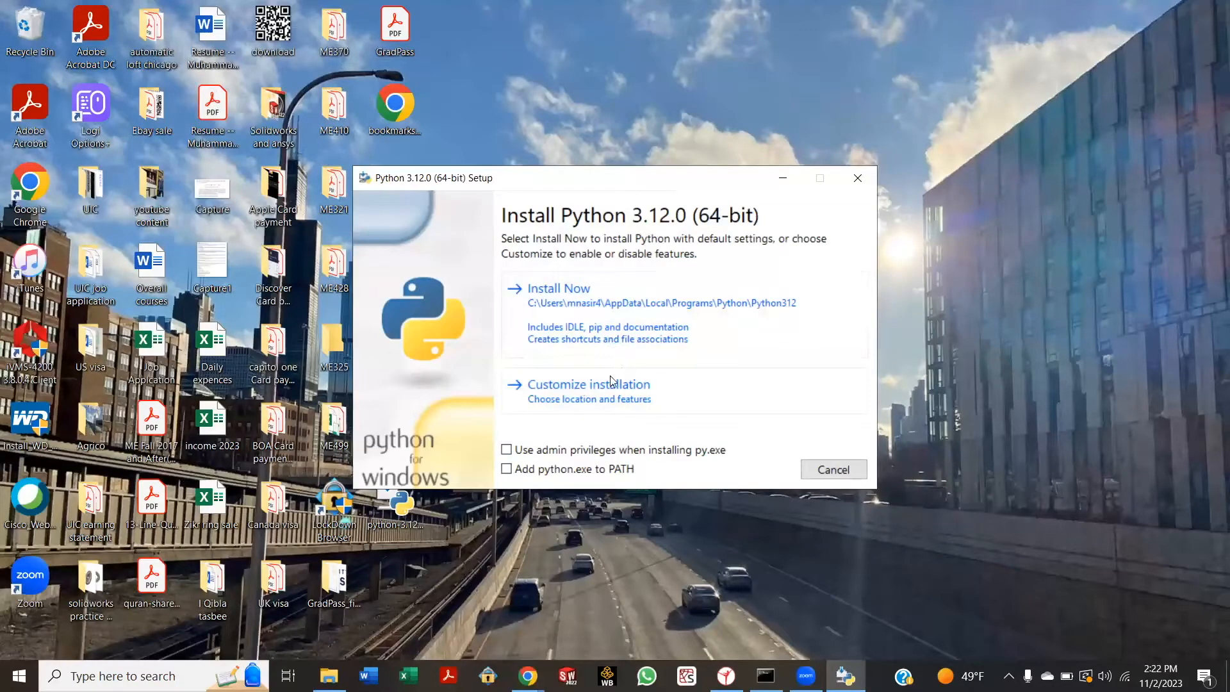
mouse_move(573, 359)
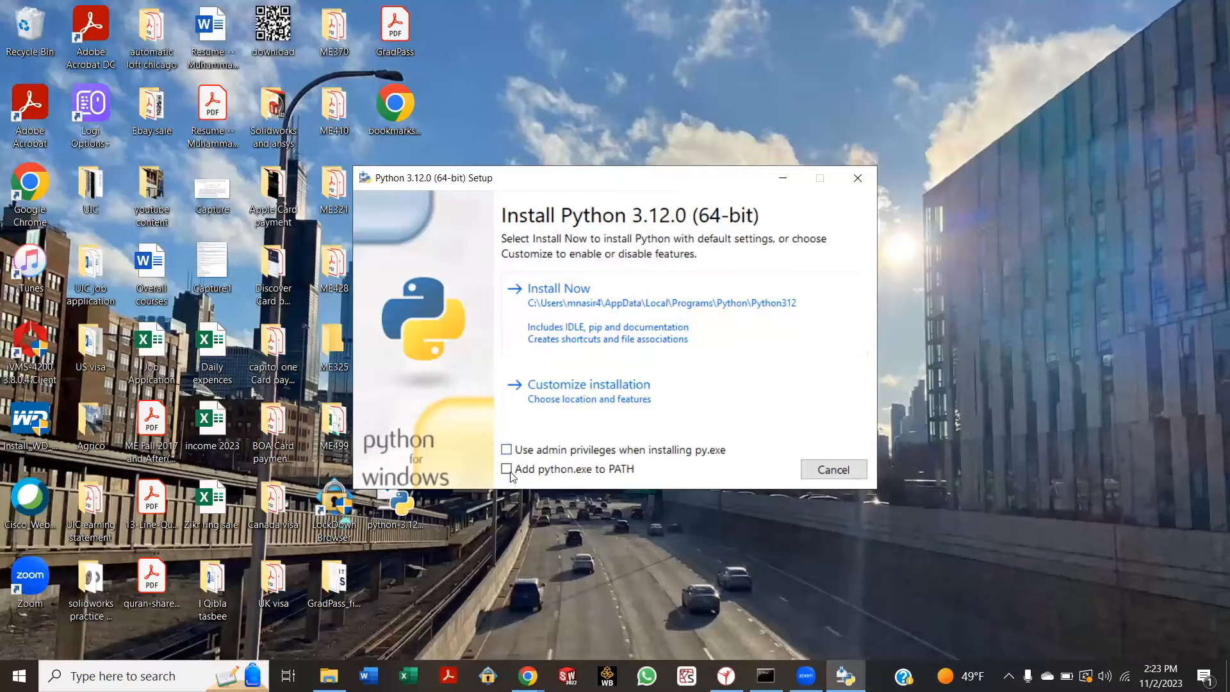
left_click(507, 469)
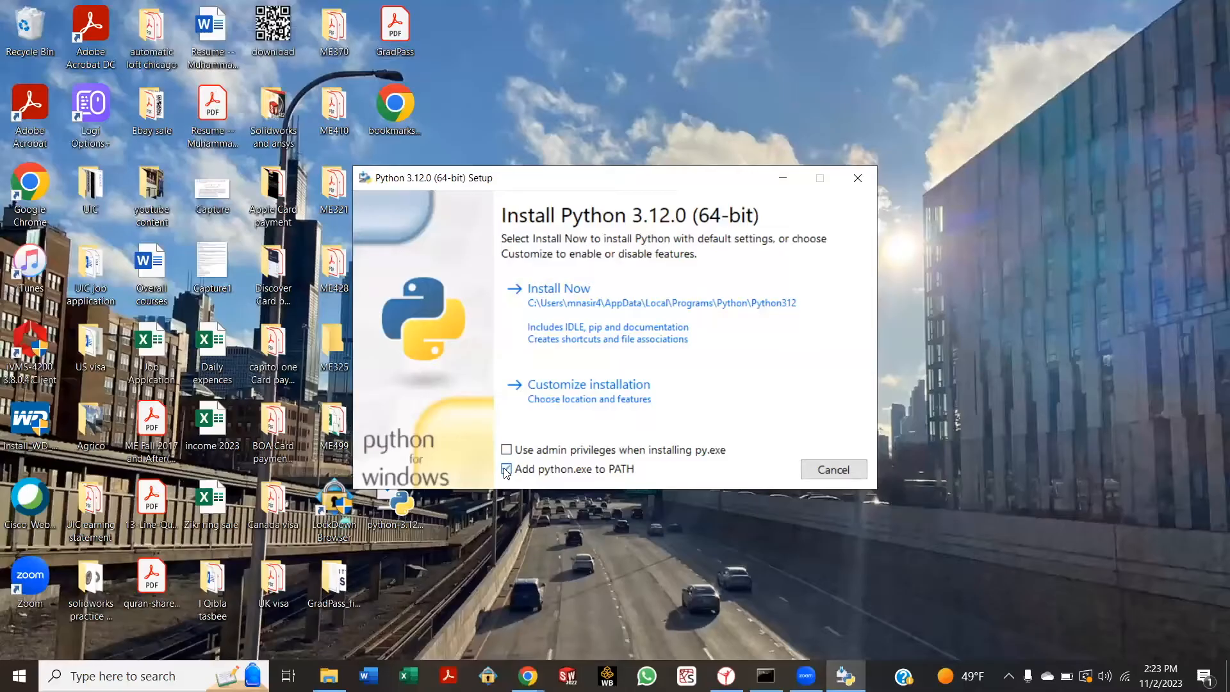
left_click(507, 469)
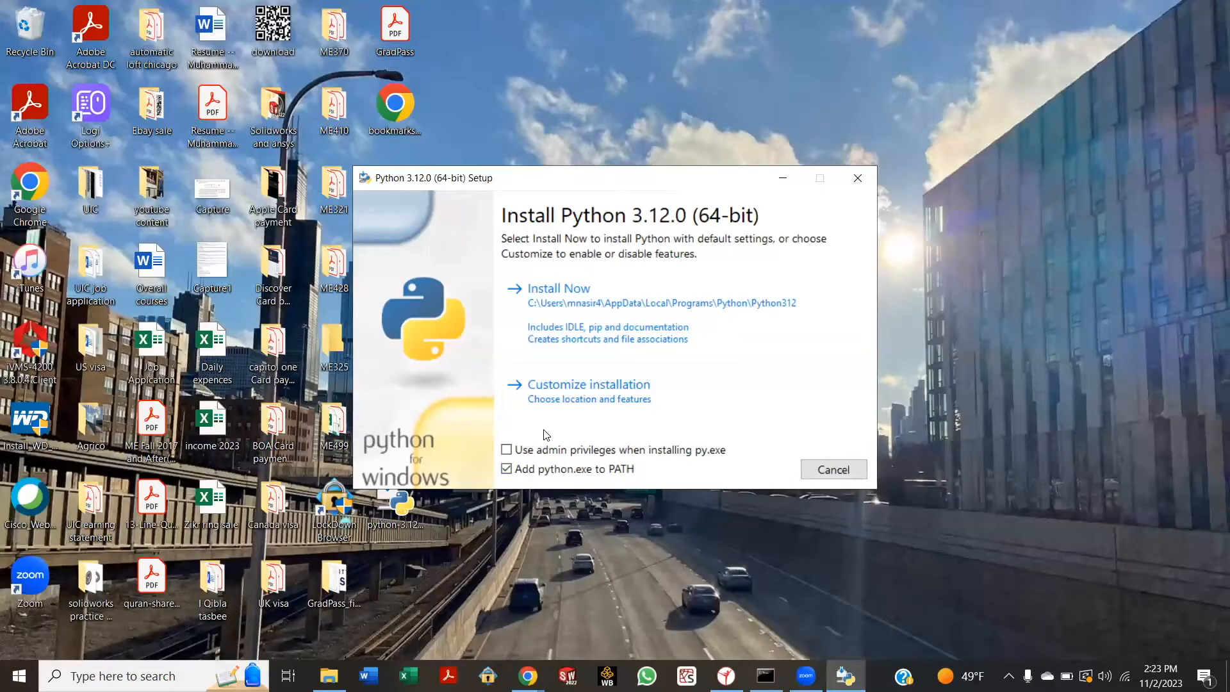
left_click(559, 287)
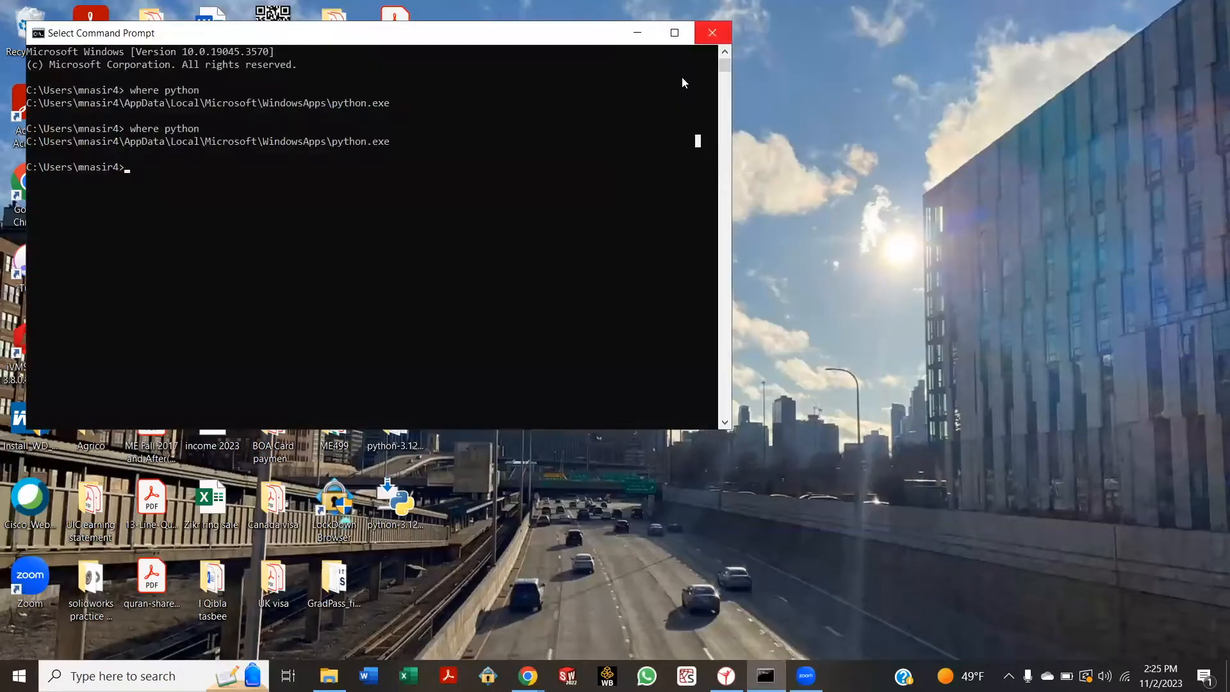
In a fresh Command Prompt, run 'where python' to confirm Python312 python.exe is found
left_click(18, 675)
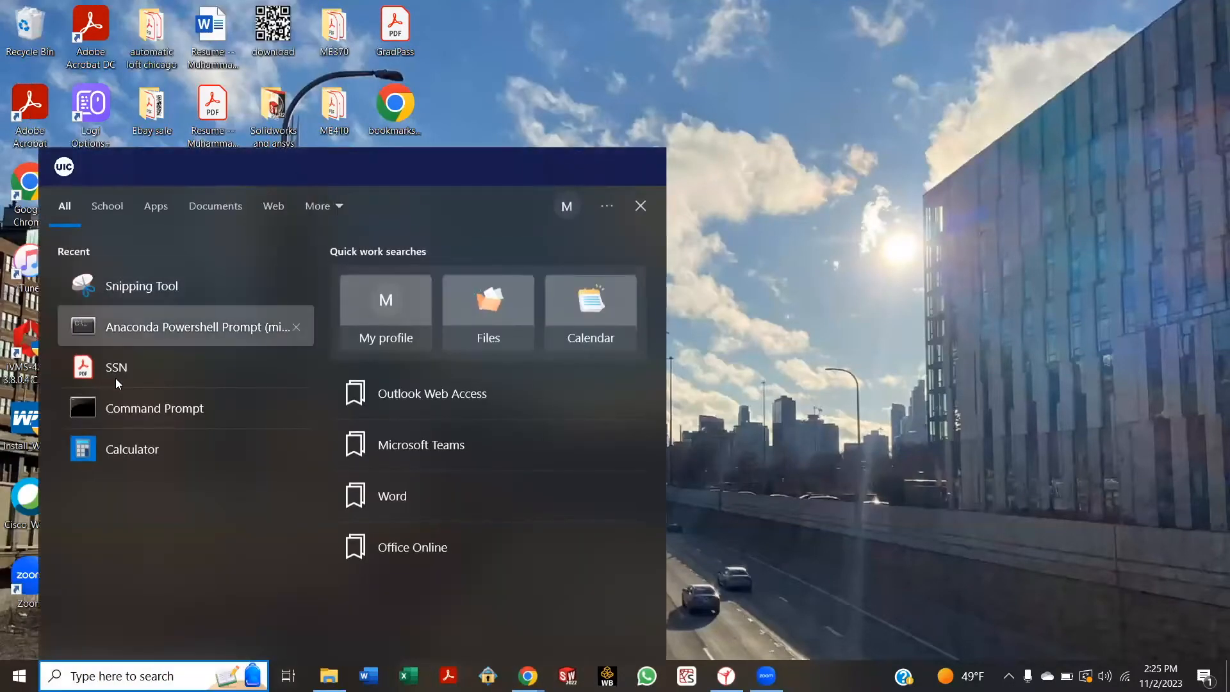
left_click(155, 408)
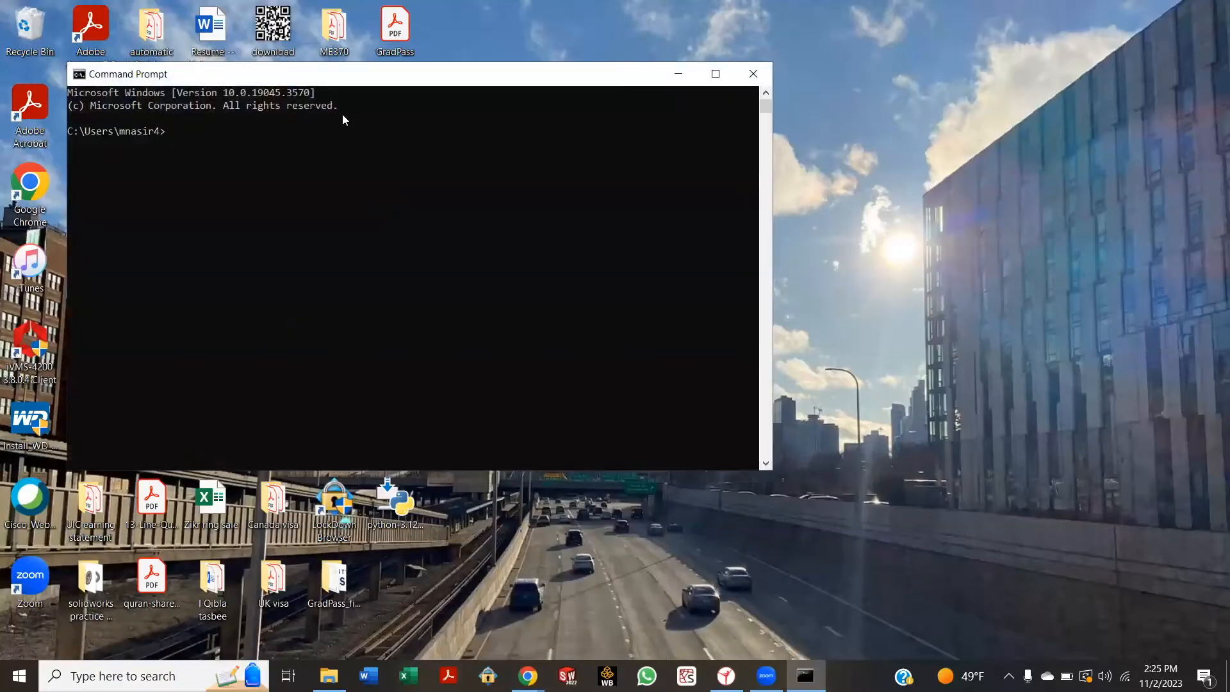
type("where")
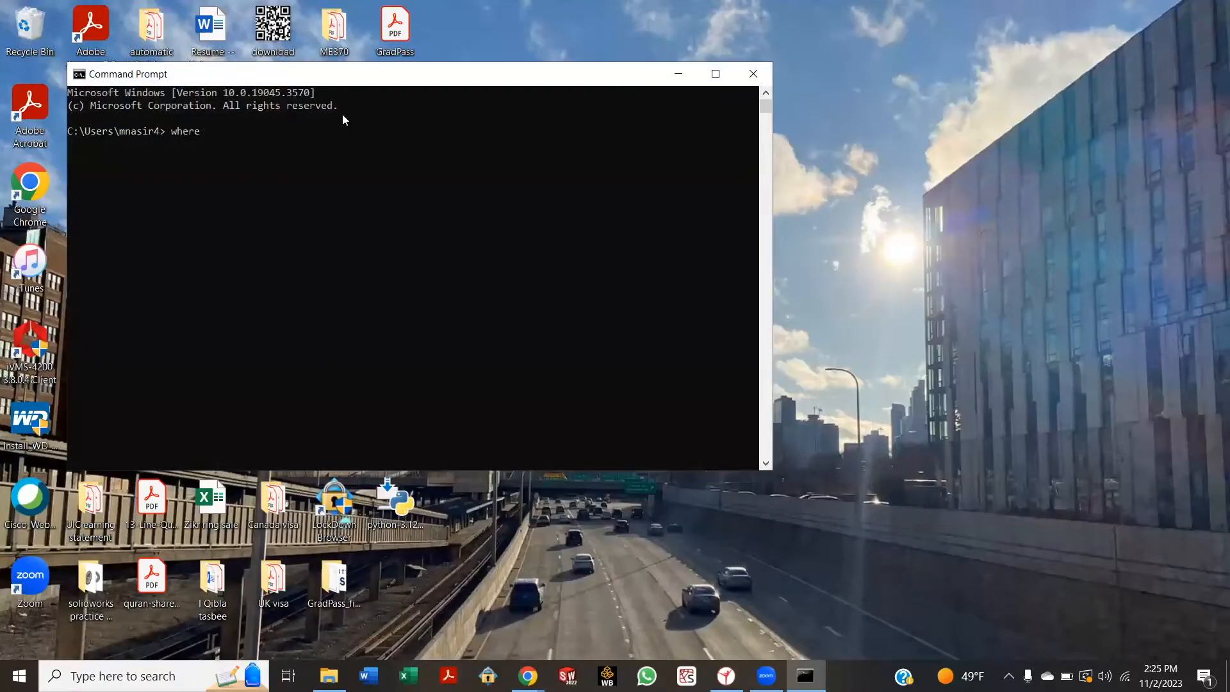
type("python")
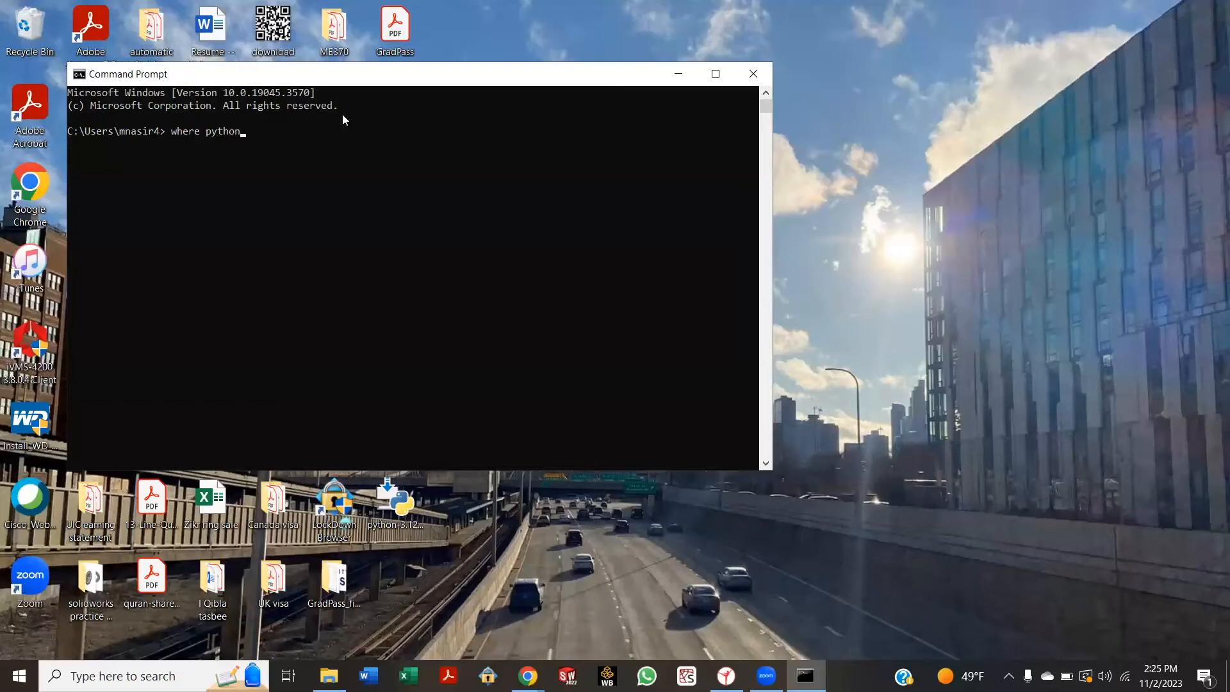
key("Return")
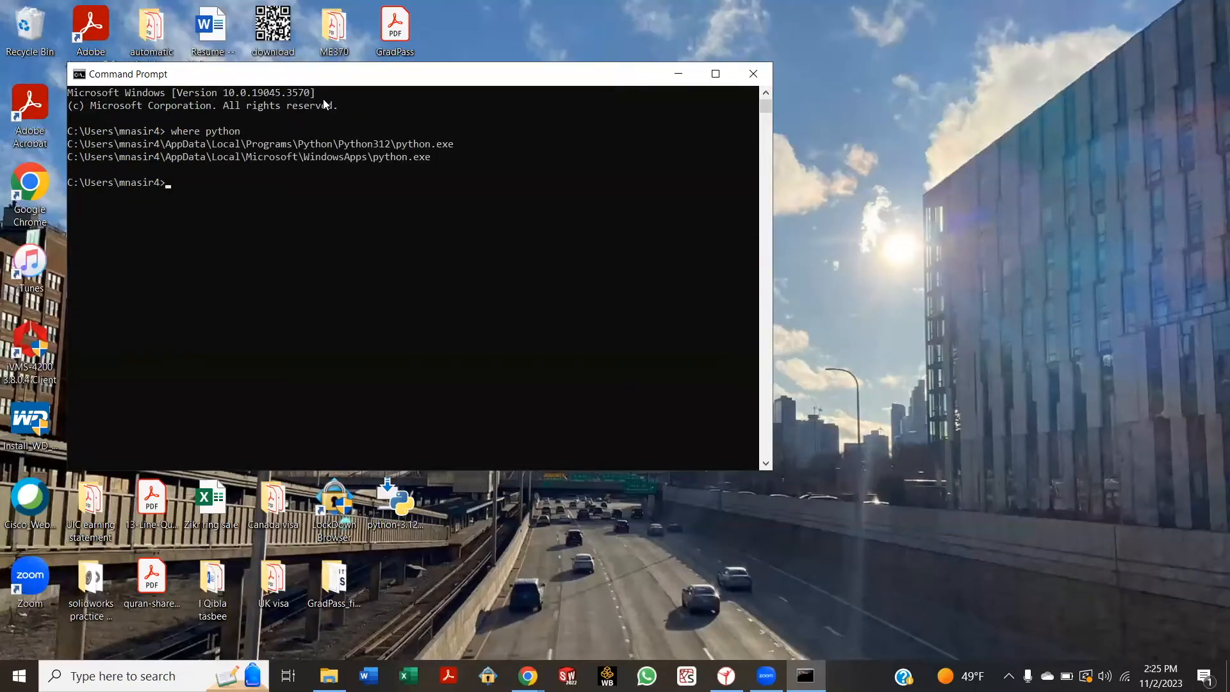
mouse_move(329, 185)
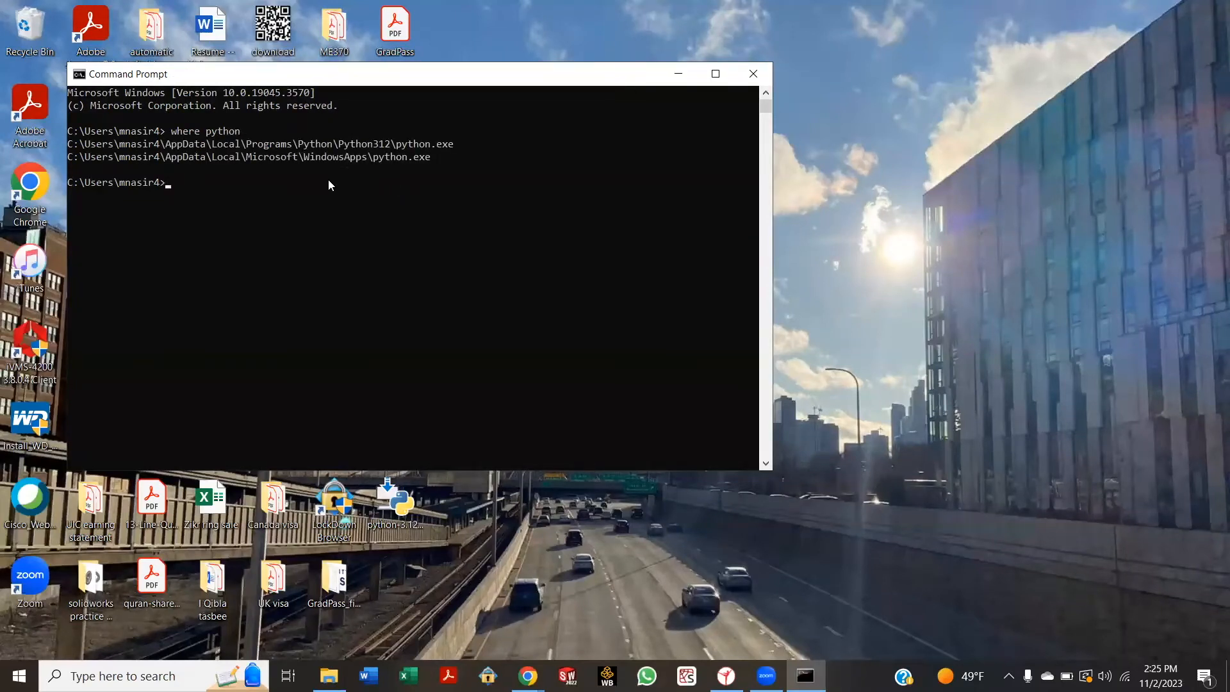
mouse_move(159, 202)
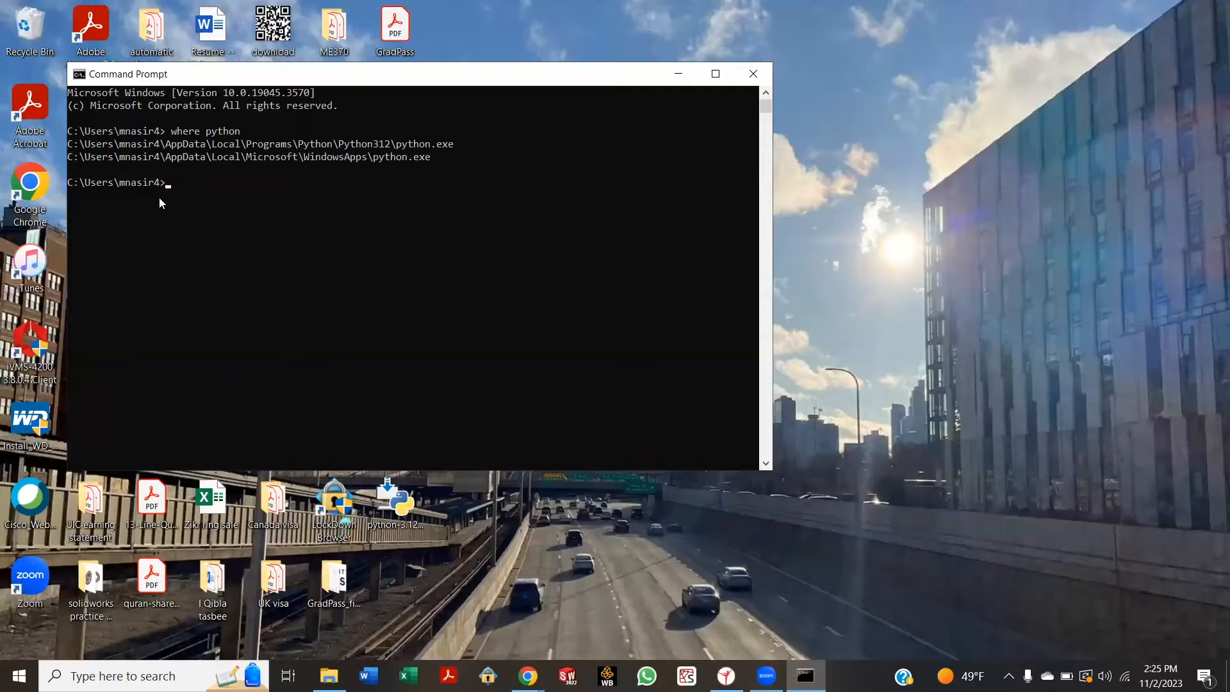
mouse_move(145, 162)
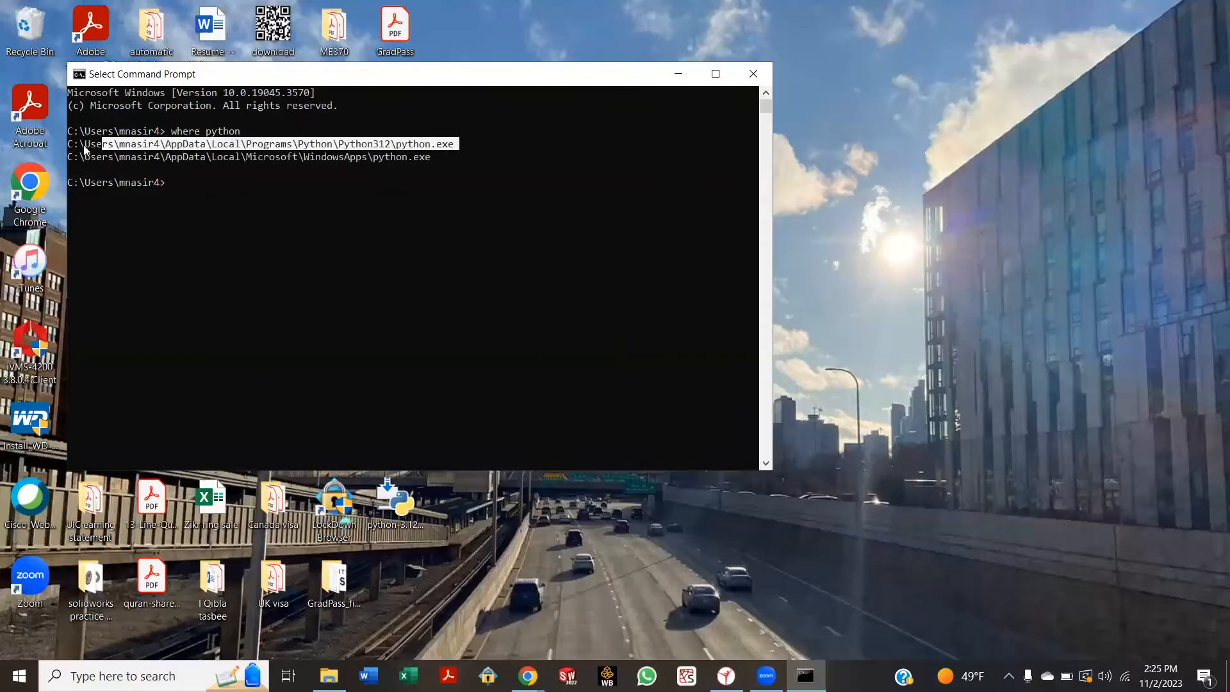
Run the Python312 python.exe with '-m pip install pyzmq' to install pyzmq 25.1.1
left_click(331, 167)
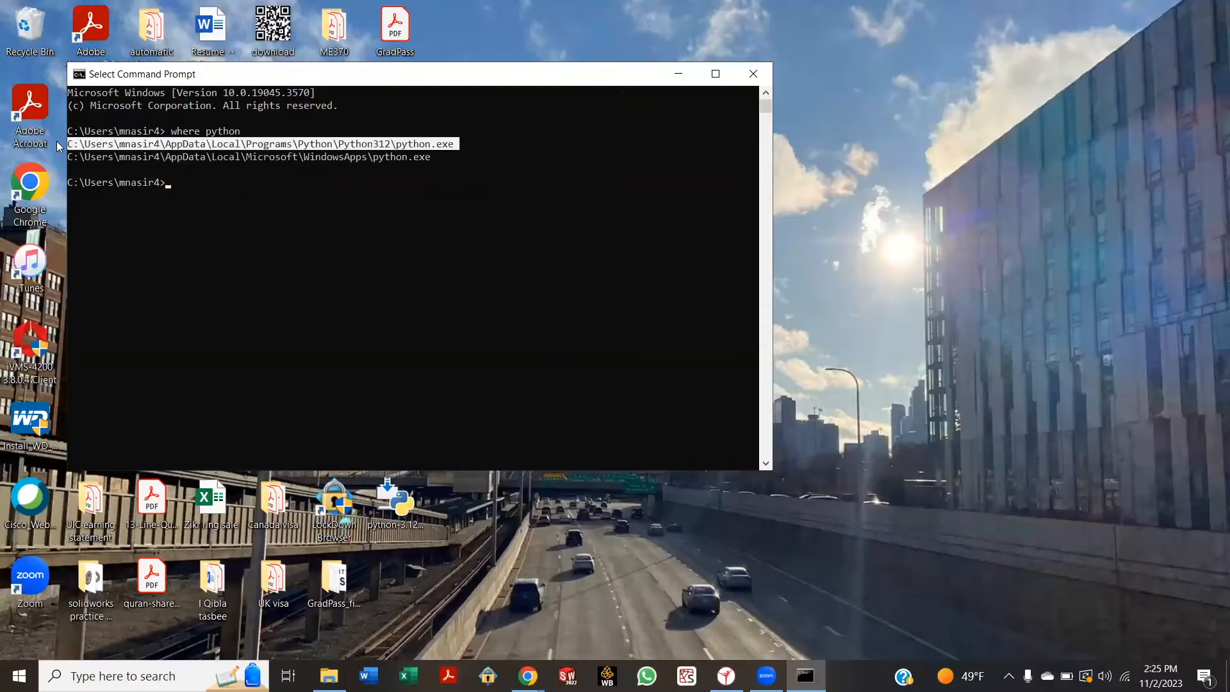
left_click(206, 173)
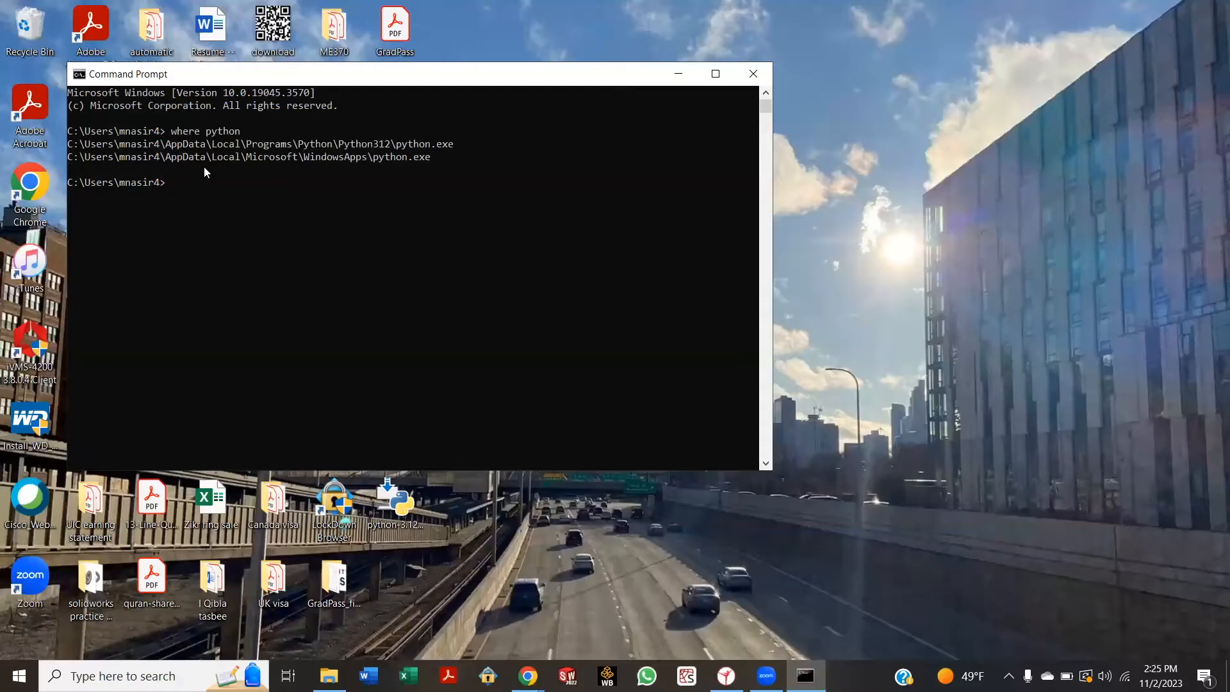
mouse_move(735, 124)
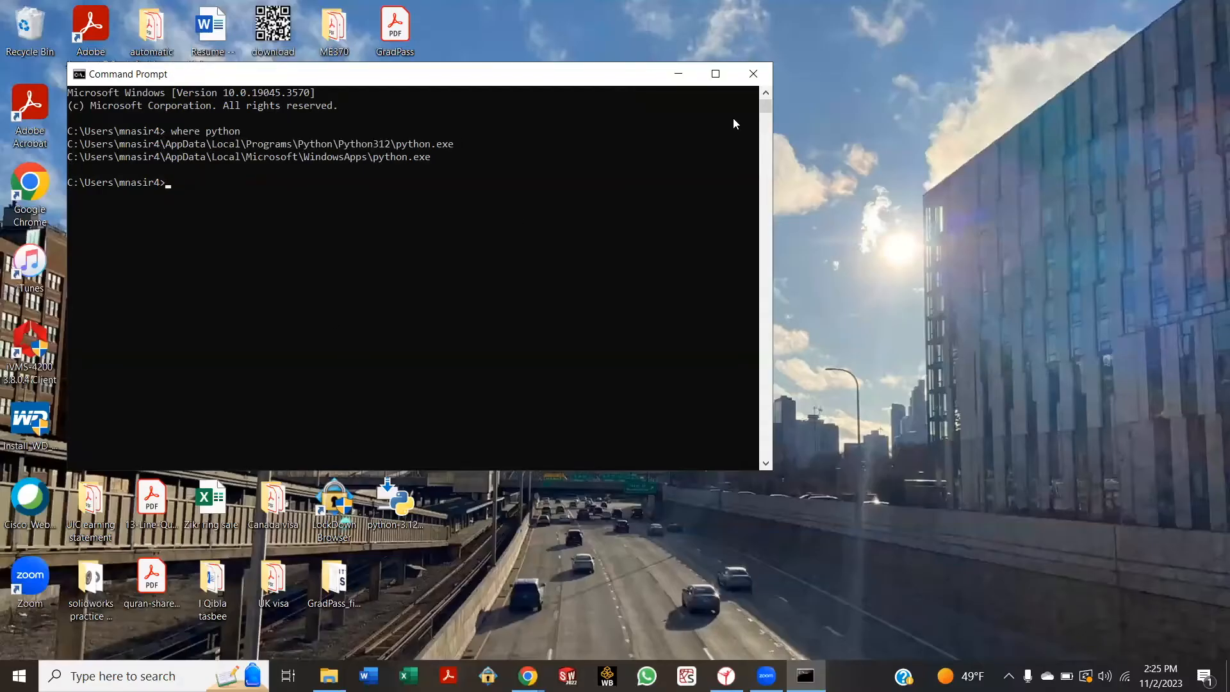
mouse_move(164, 187)
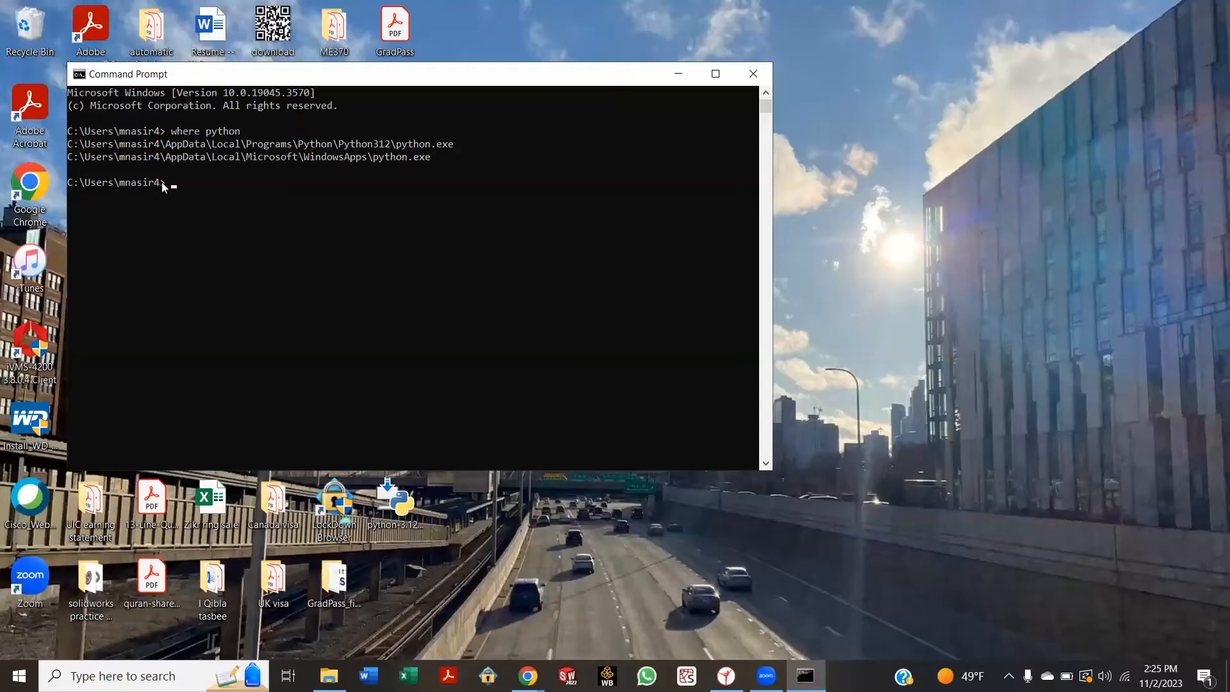
type("C:\\Users\\mnasir4\\AppData\\Local\\Programs\\Python\\Python312\\python.exe")
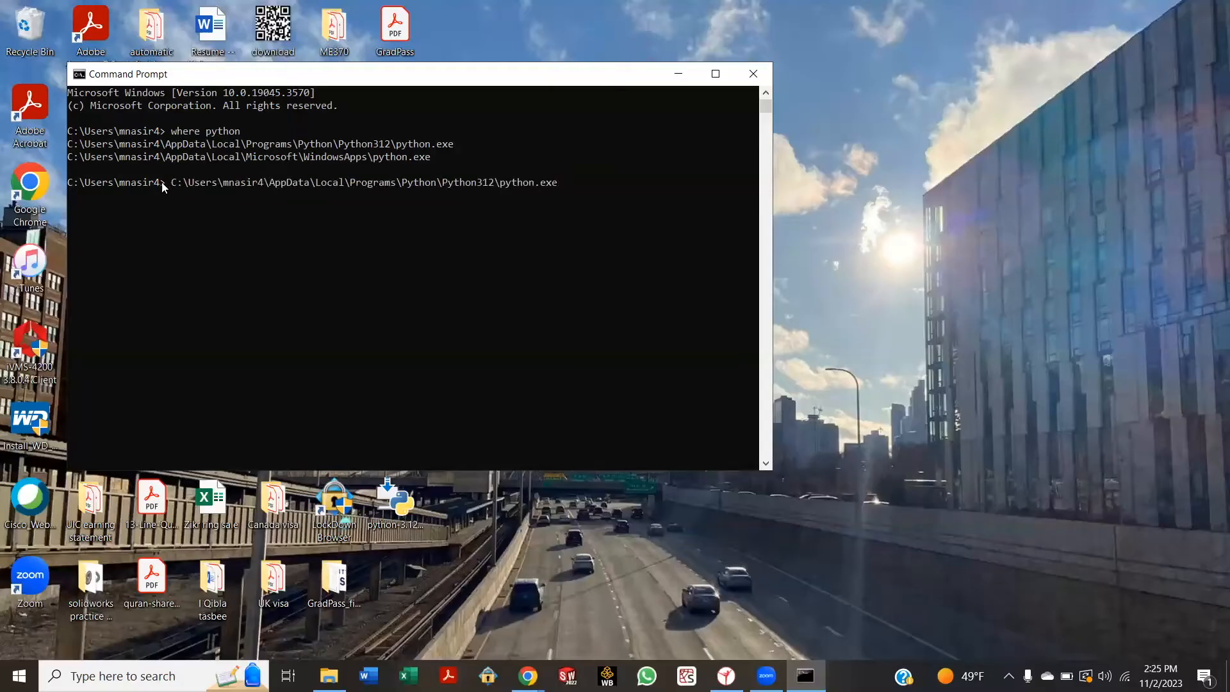
type("-m")
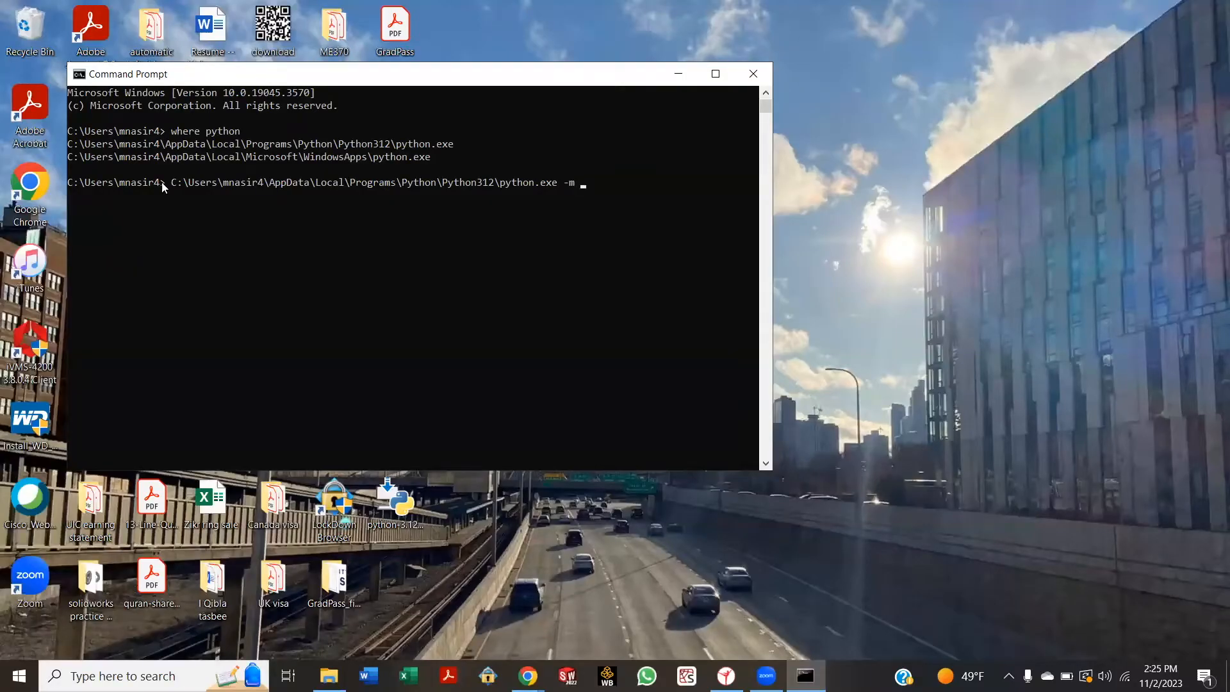
type("pip")
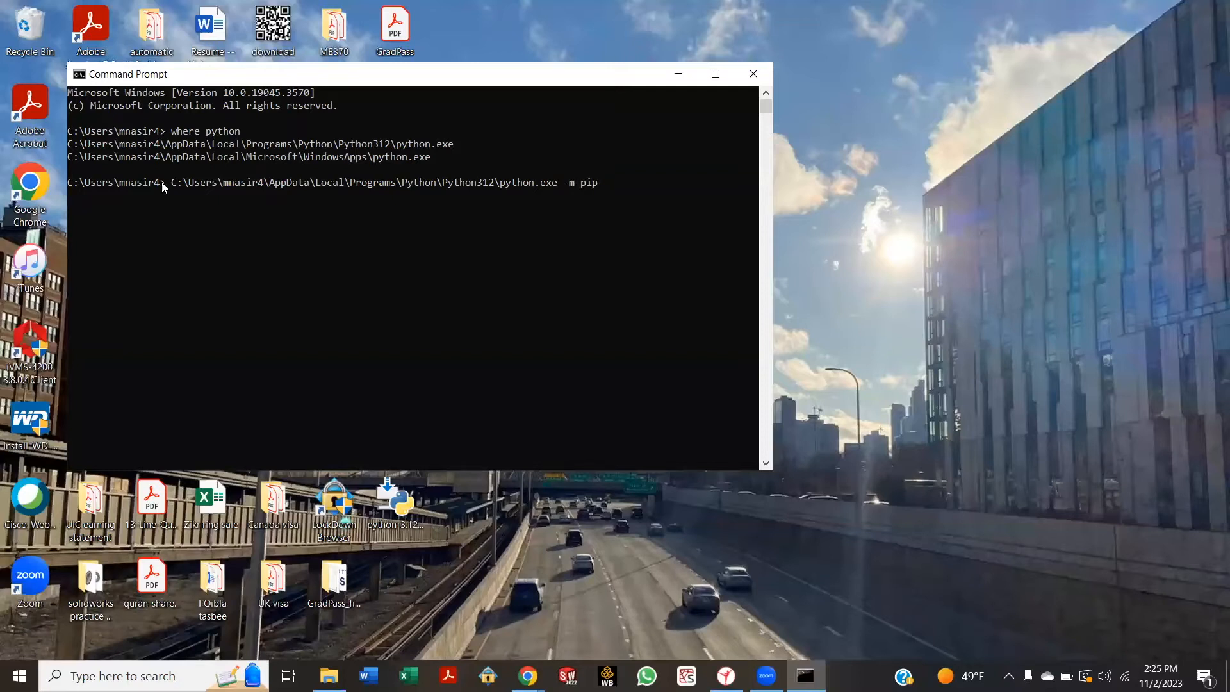
type("in")
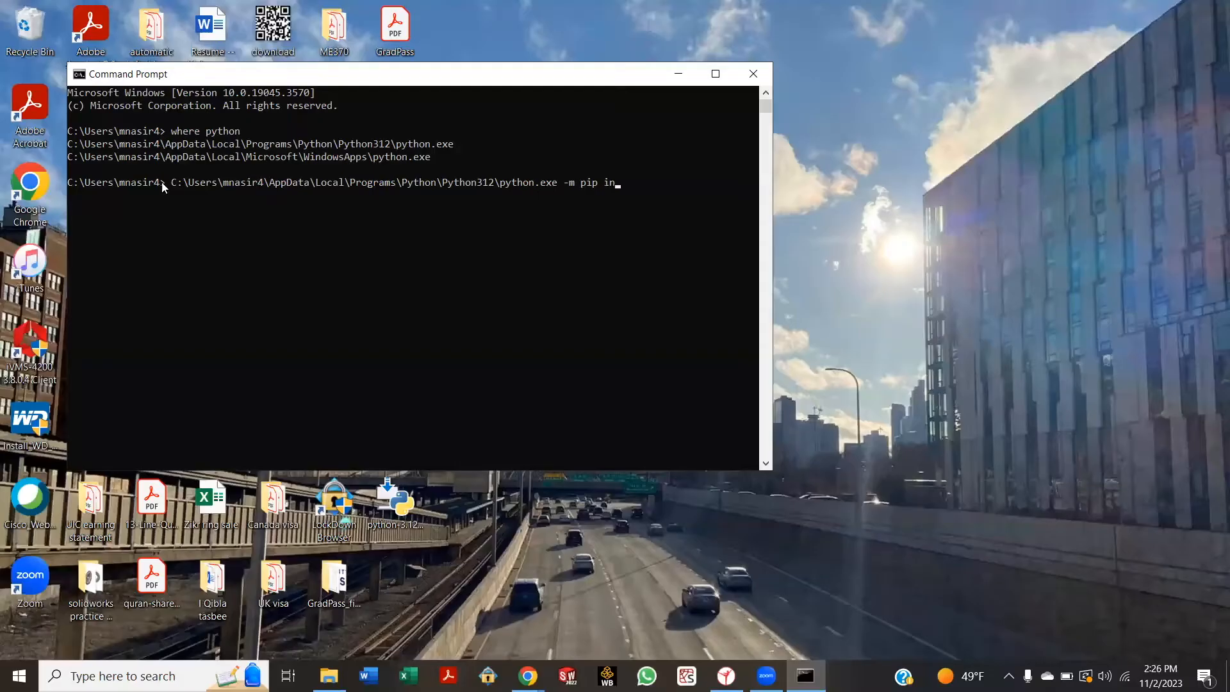
type("stall")
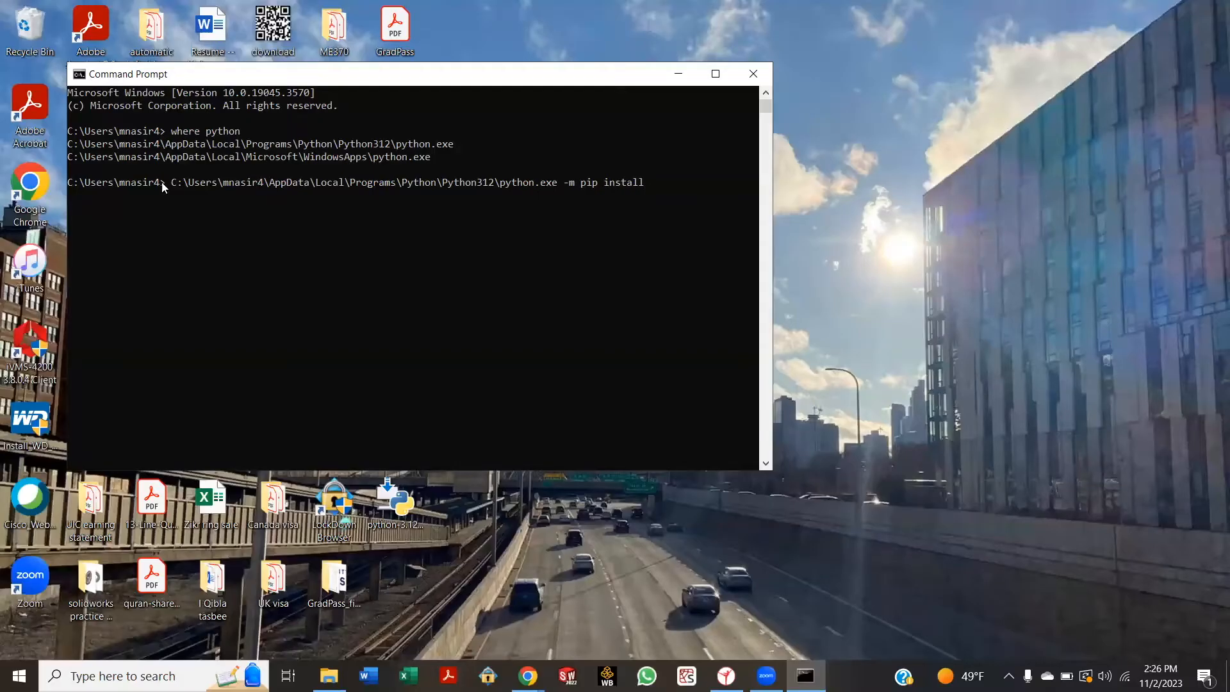
type("pyz")
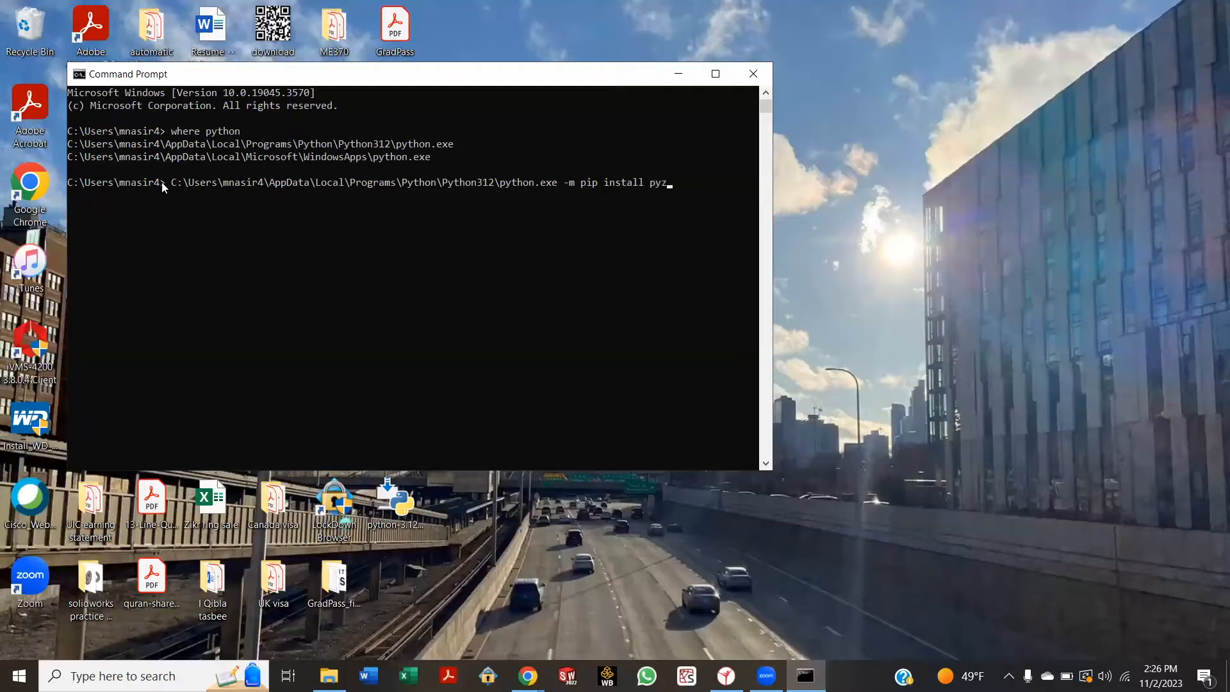
type("mq")
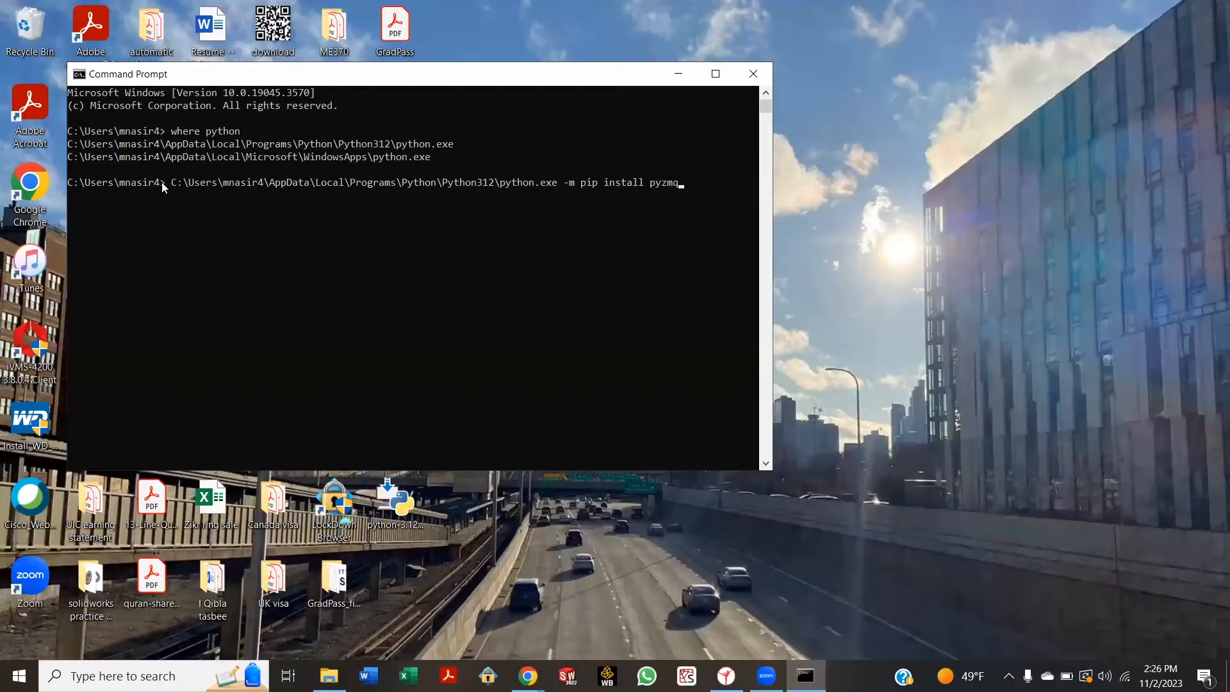
key("Return")
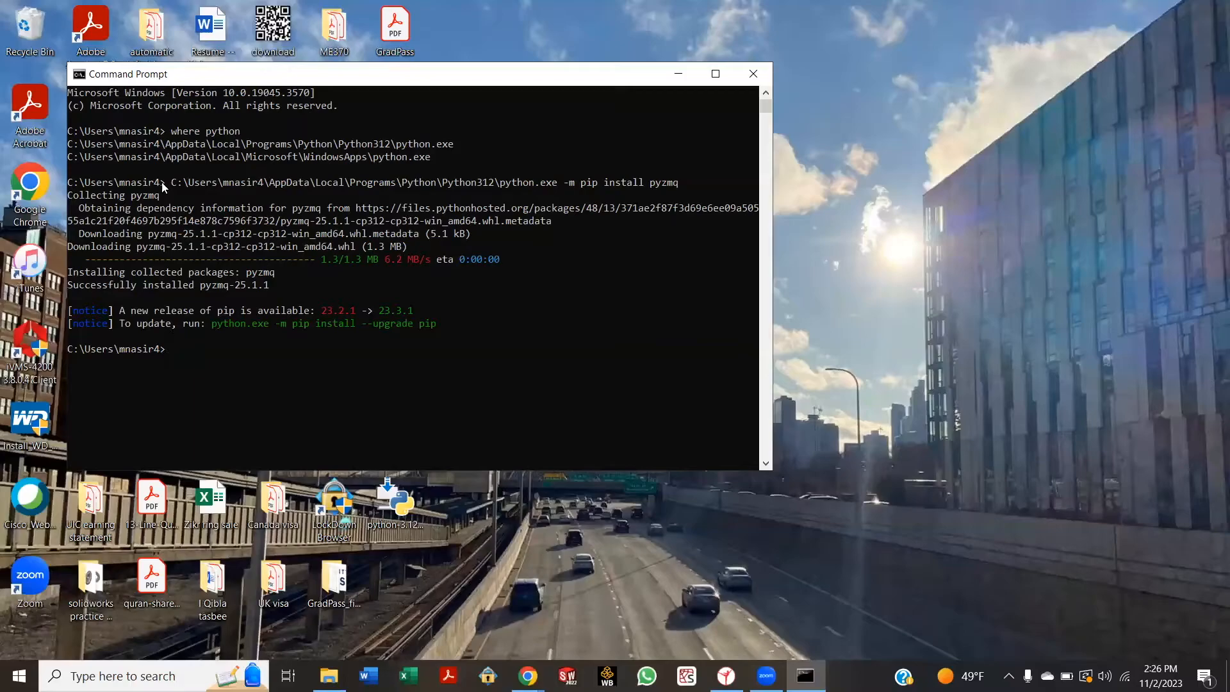
Run the Python312 python.exe with '-m pip install cbor' to install cbor 1.0.0
type("C:\\Users\\mnasir4\\AppData\\Local\\Programs\\Python\\Python312\\python.exe")
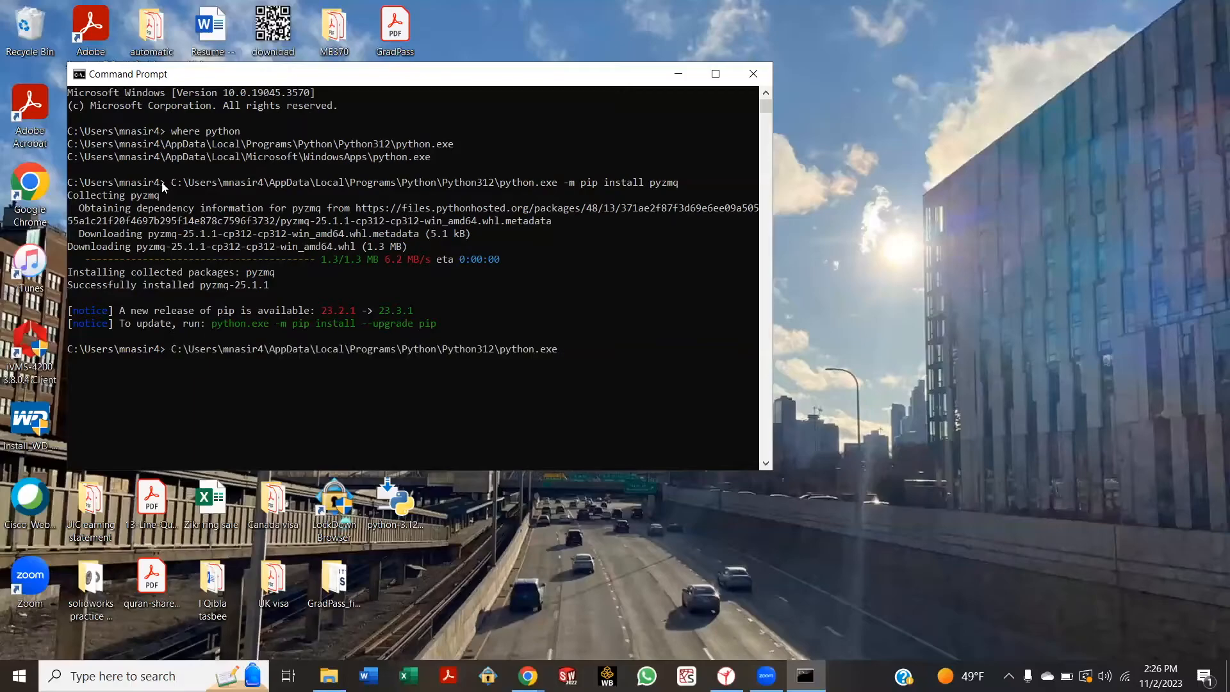
type("-")
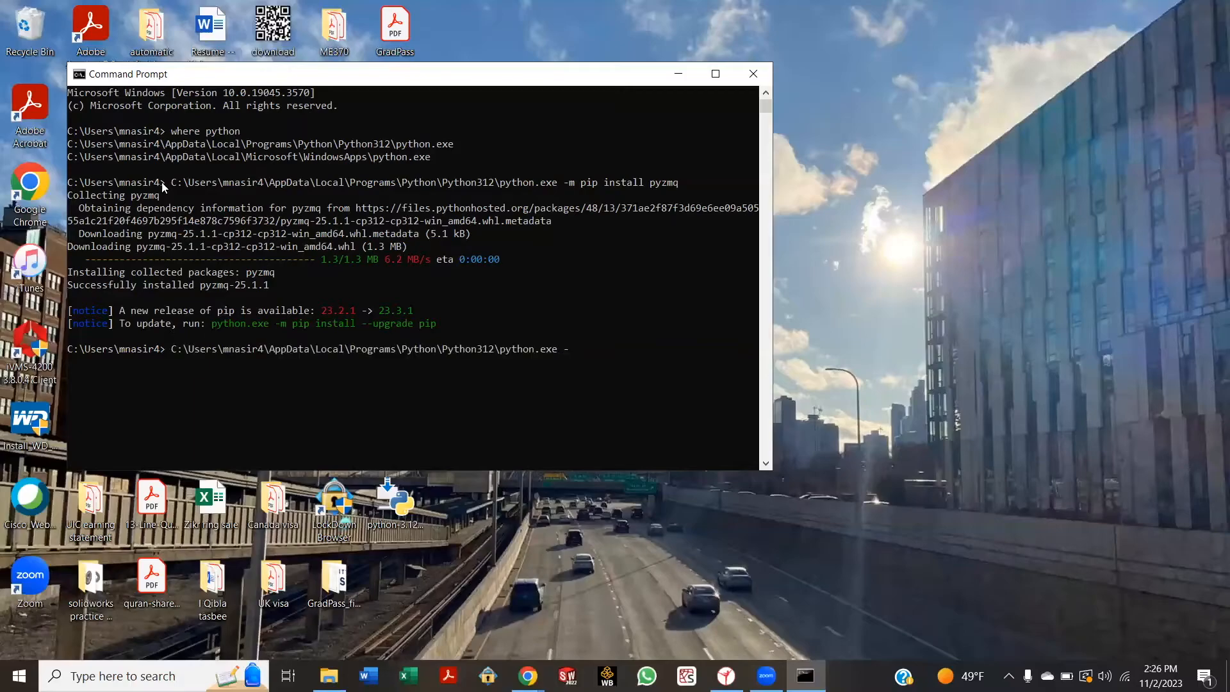
type("-m p")
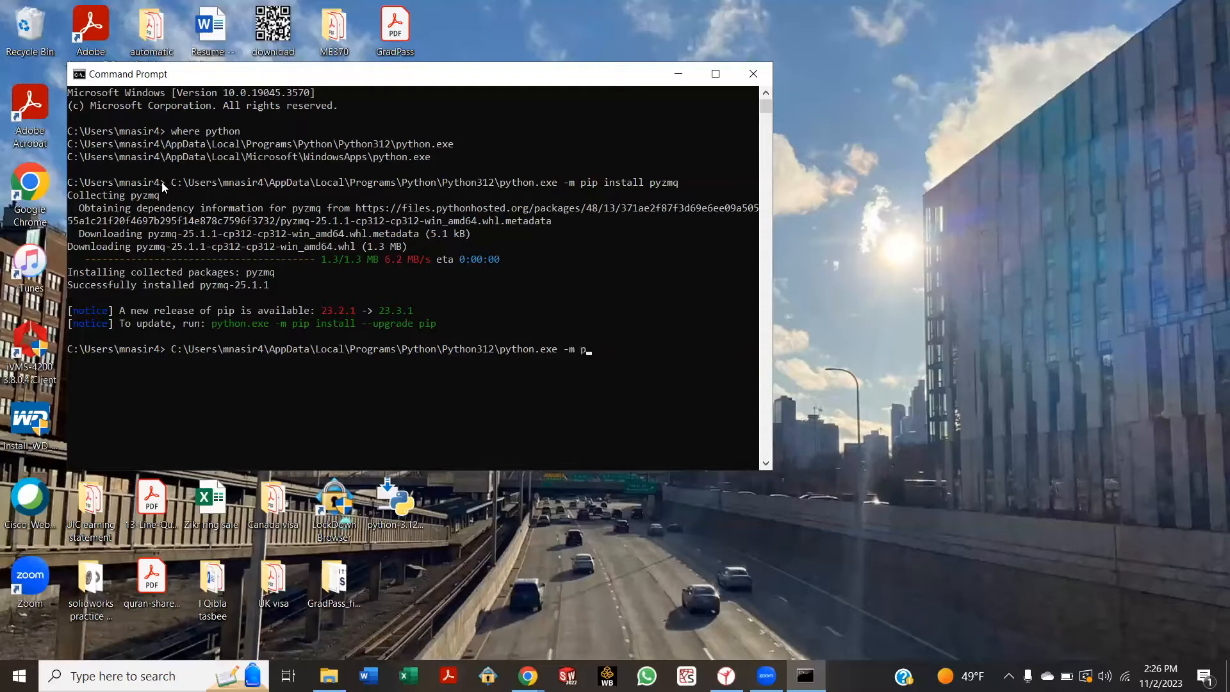
type("ip instal")
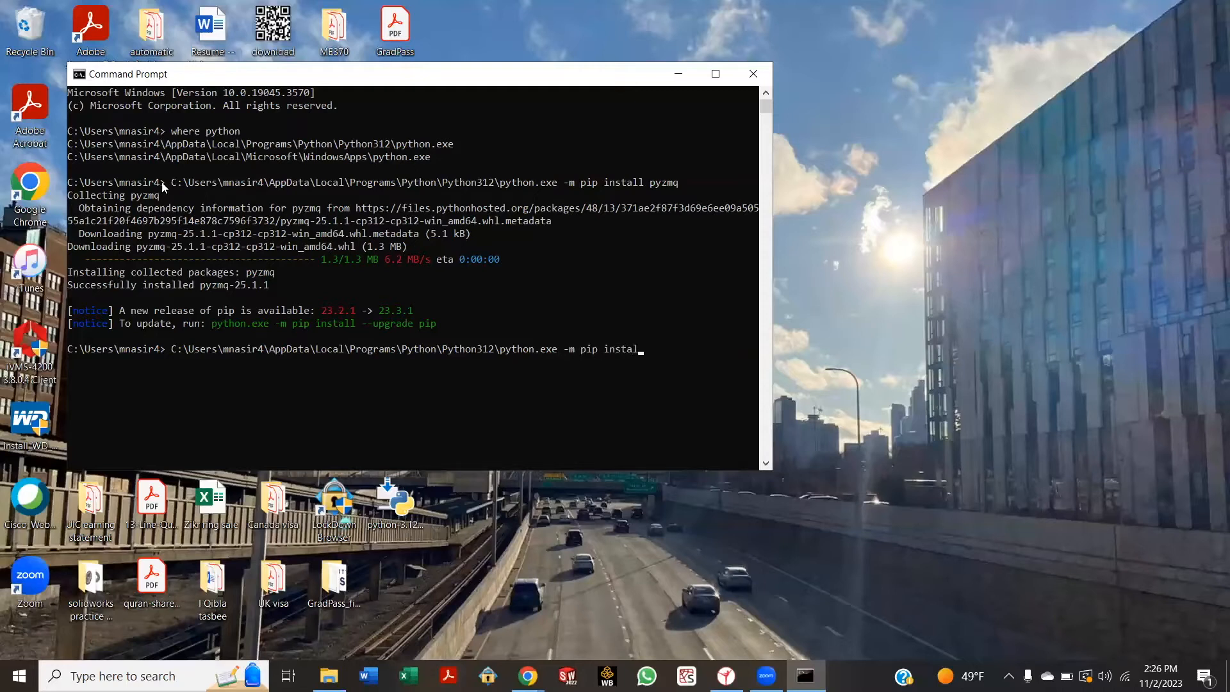
type("c")
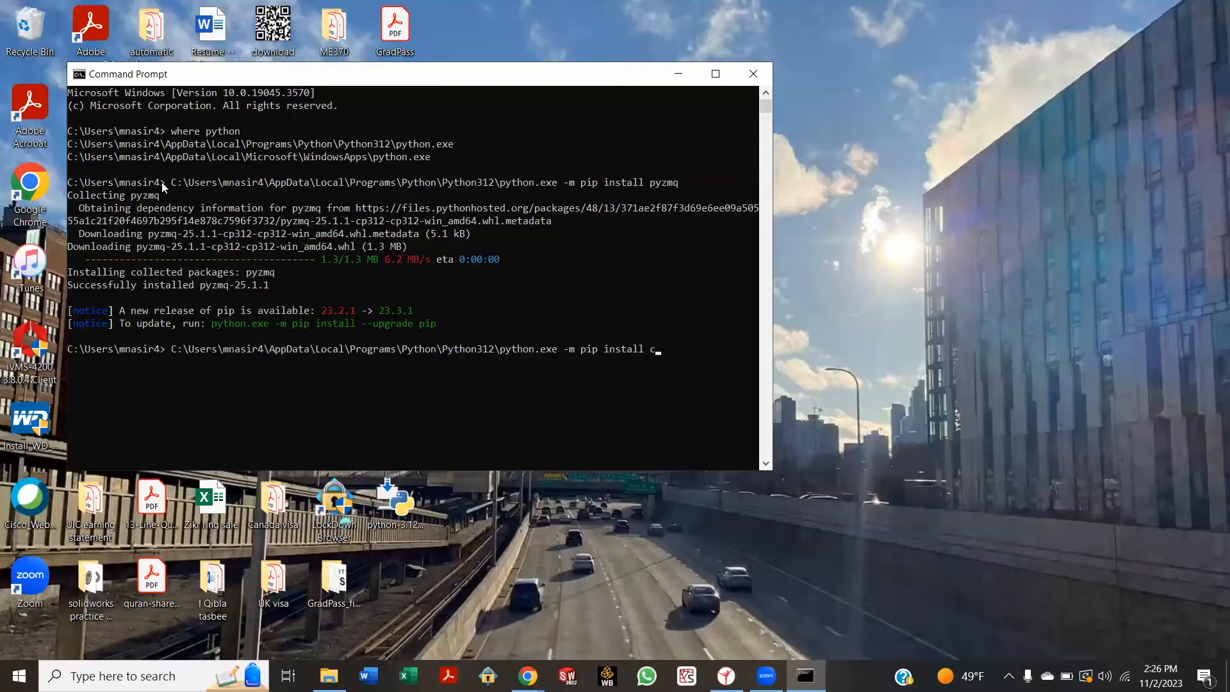
type("bo")
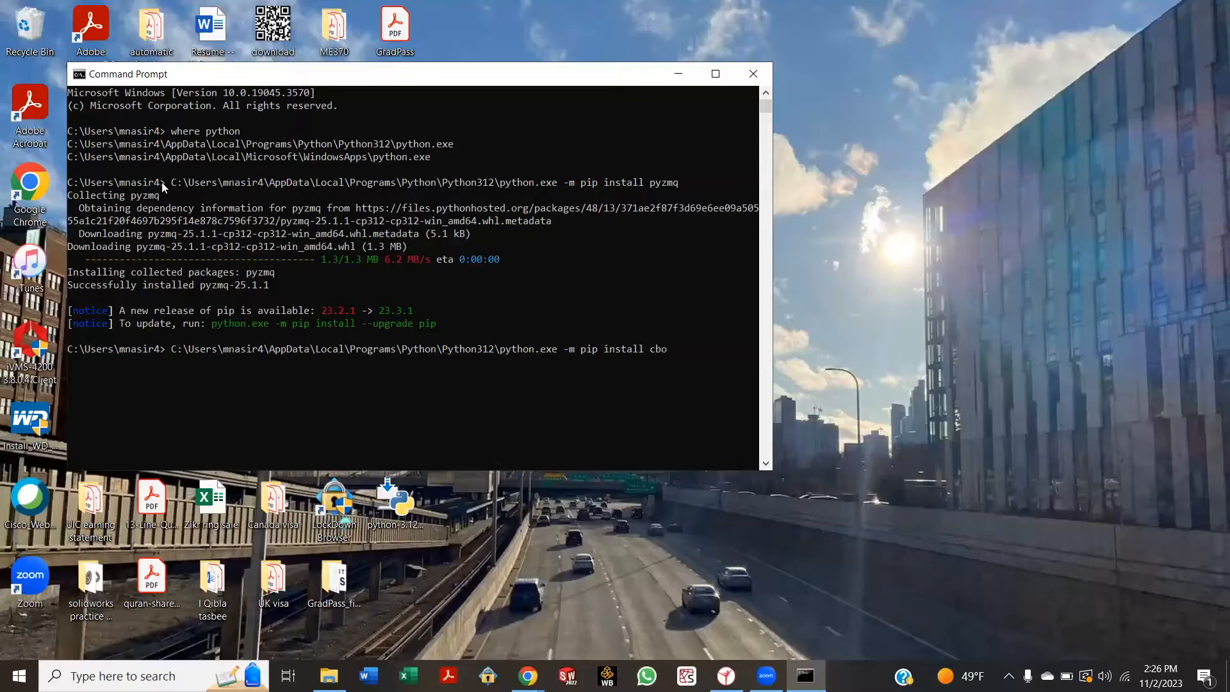
type("r")
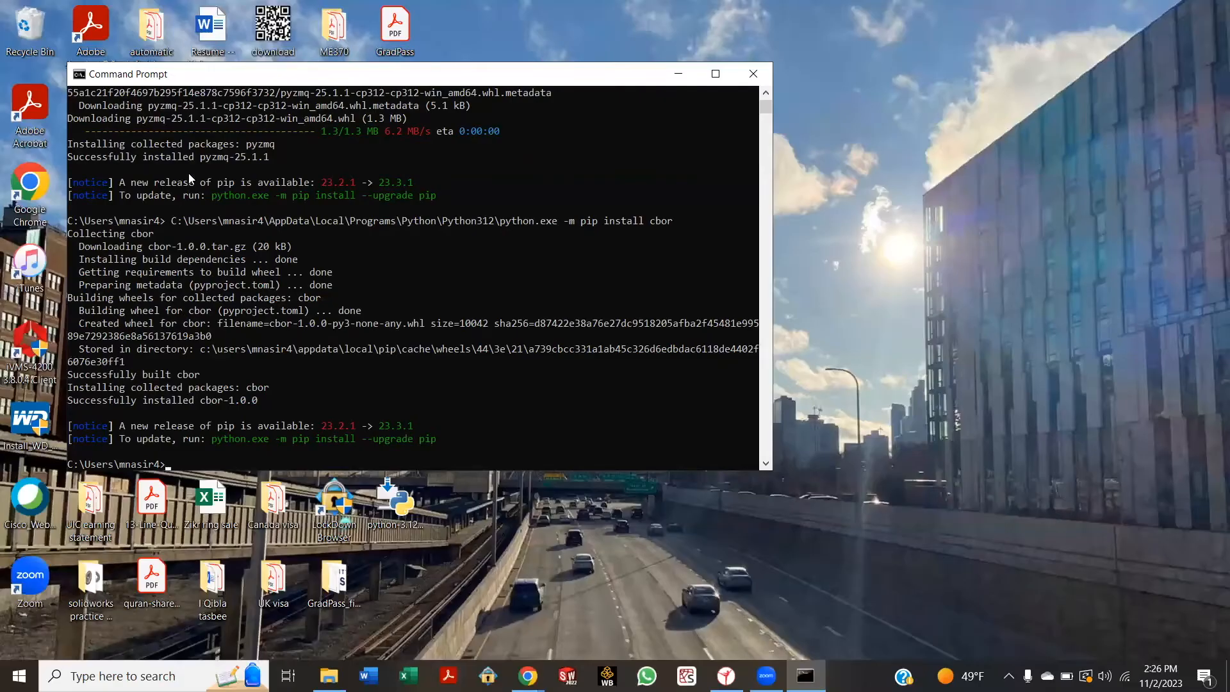
mouse_move(289, 314)
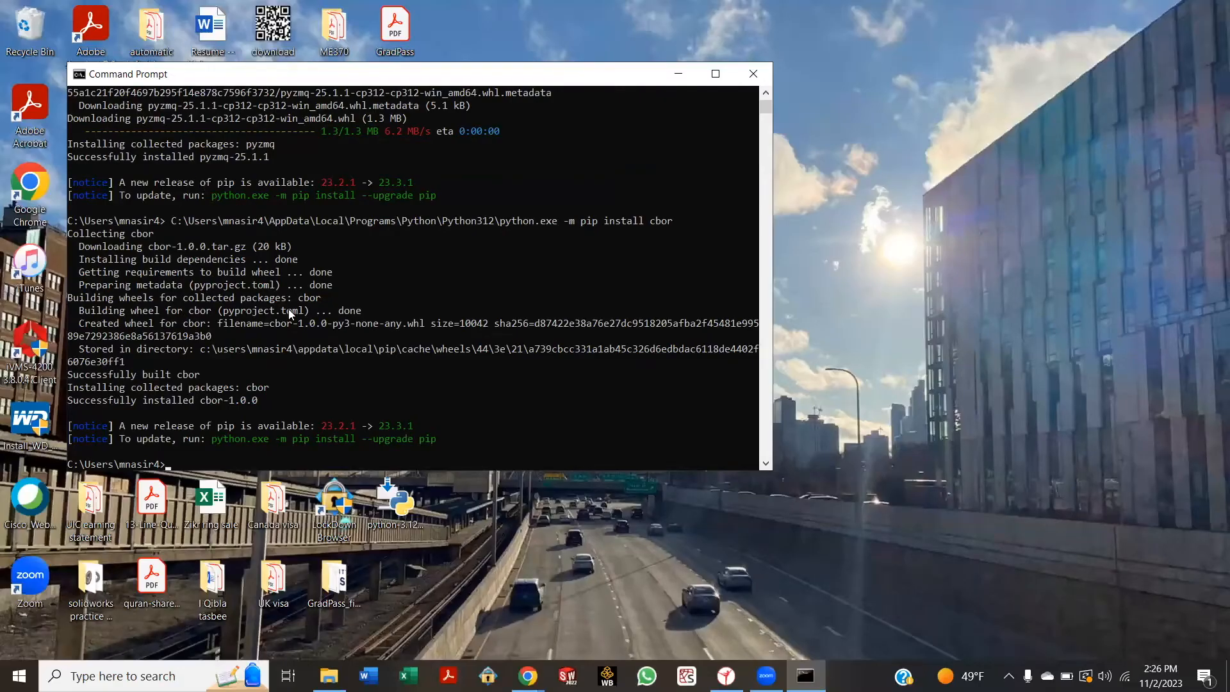
Run the Python312 python.exe with '-m pip install numpy' to install numpy
type("C:\\Users\\mnasir4\\AppData\\Local\\Programs\\Python\\Python312\\python.exe")
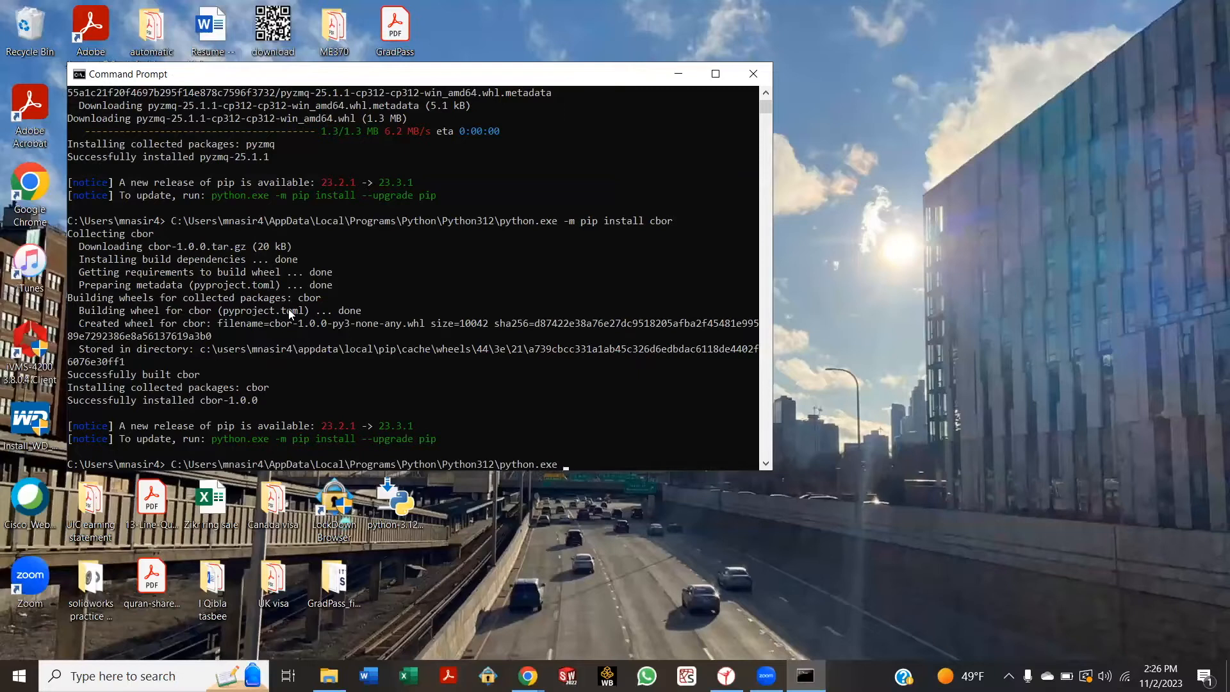
type("-m")
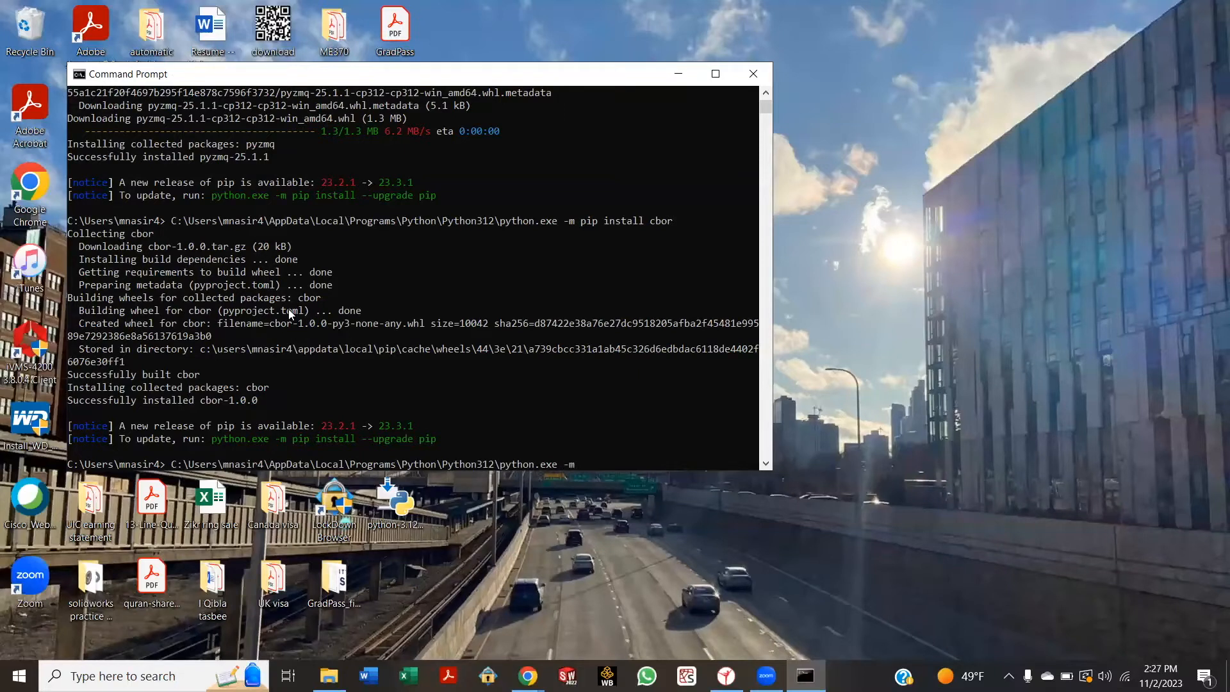
type("pip")
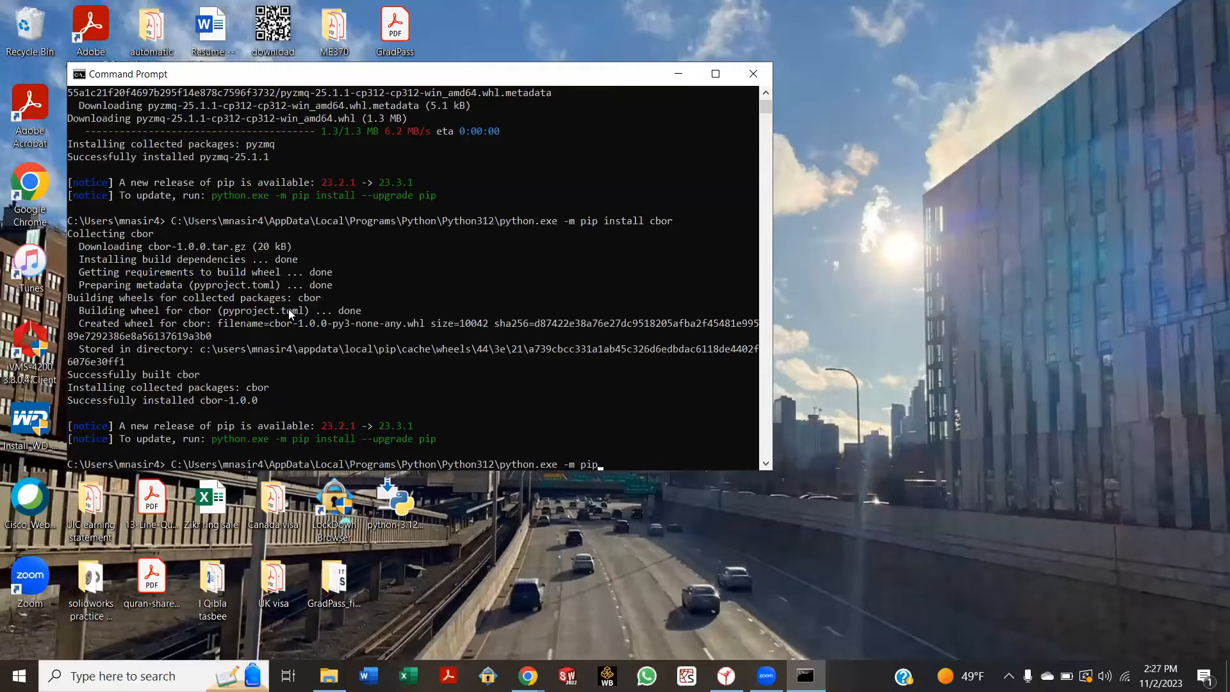
type("insta")
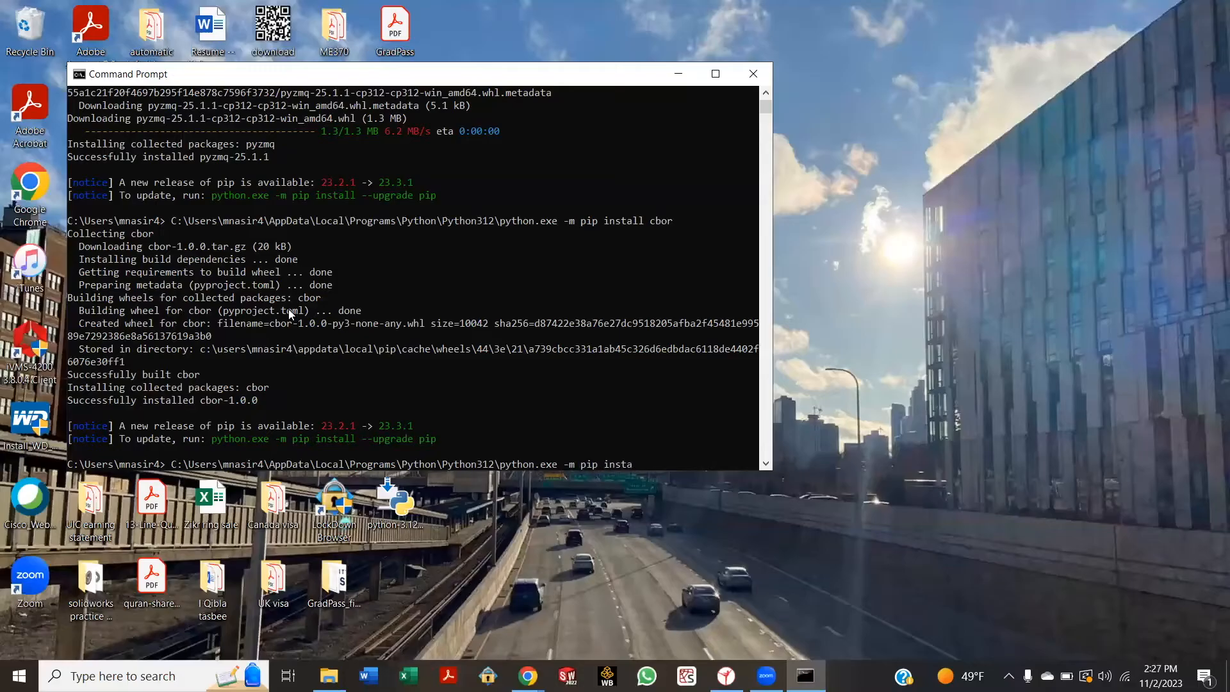
type("ll")
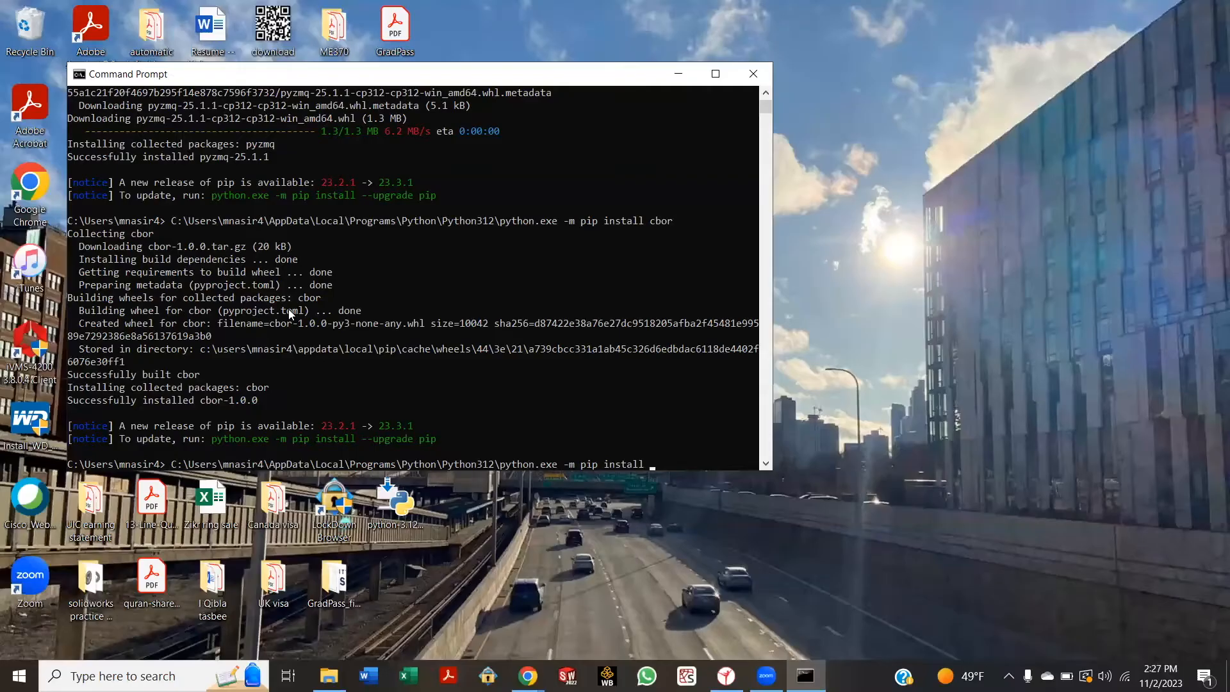
type("numpy")
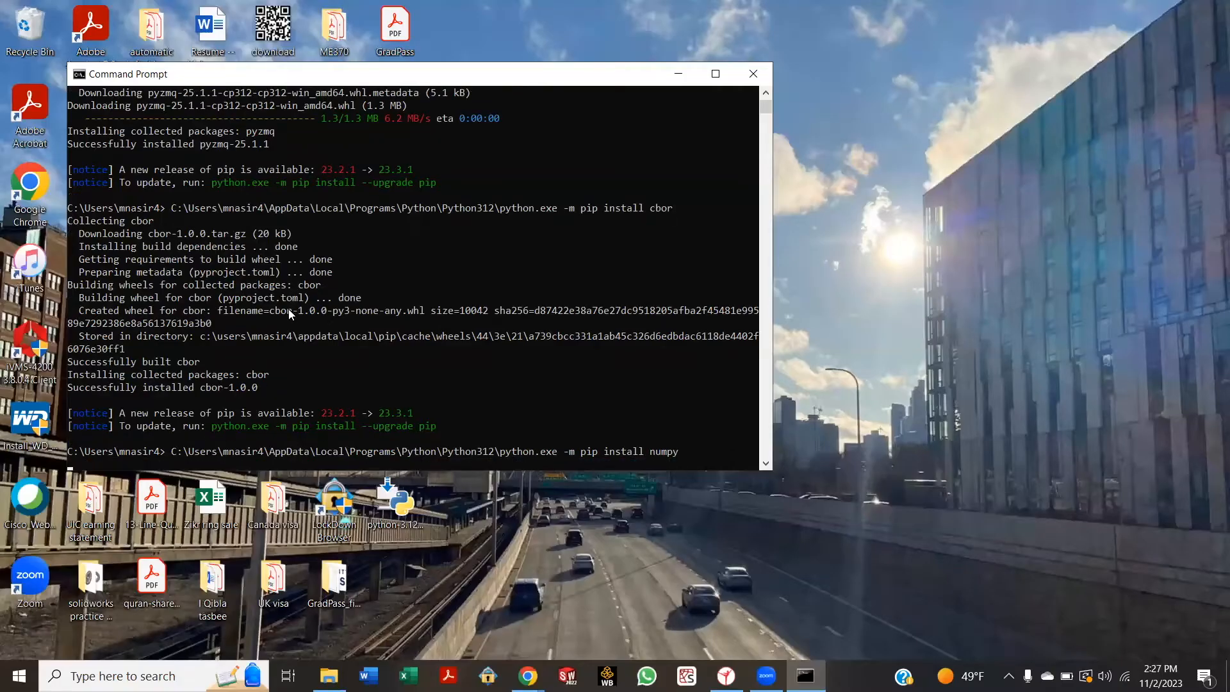
key("Return")
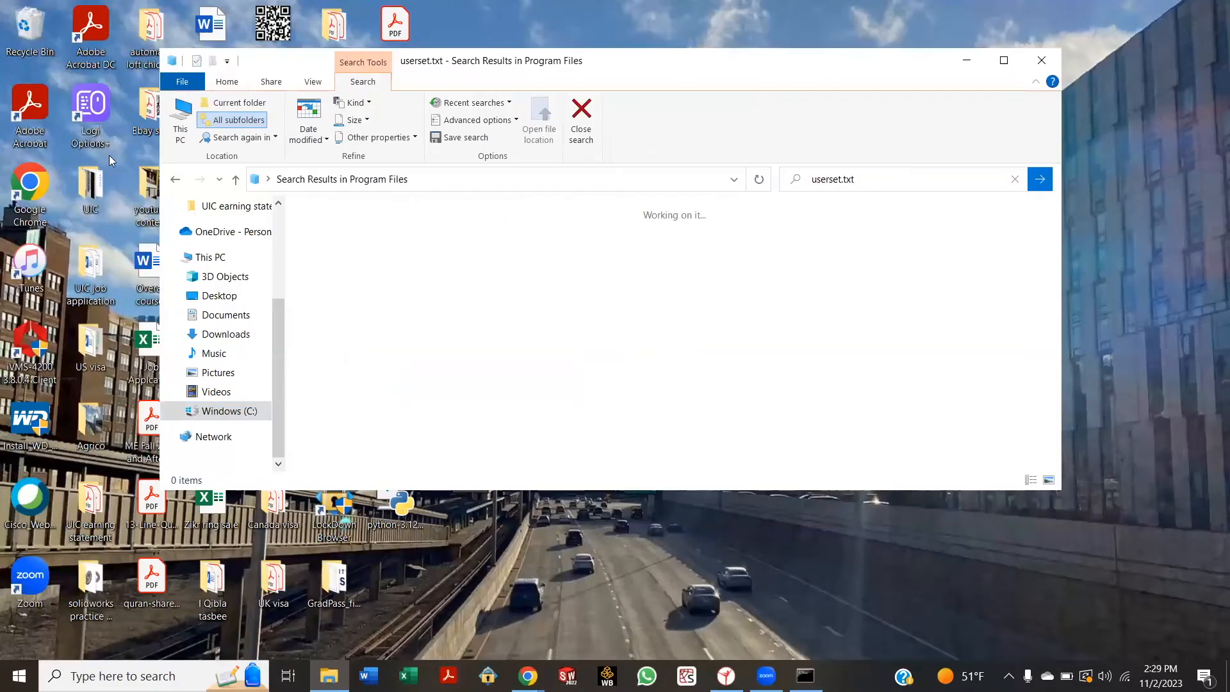
Browse File Explorer to the user's home folder under C:\Users
left_click(230, 410)
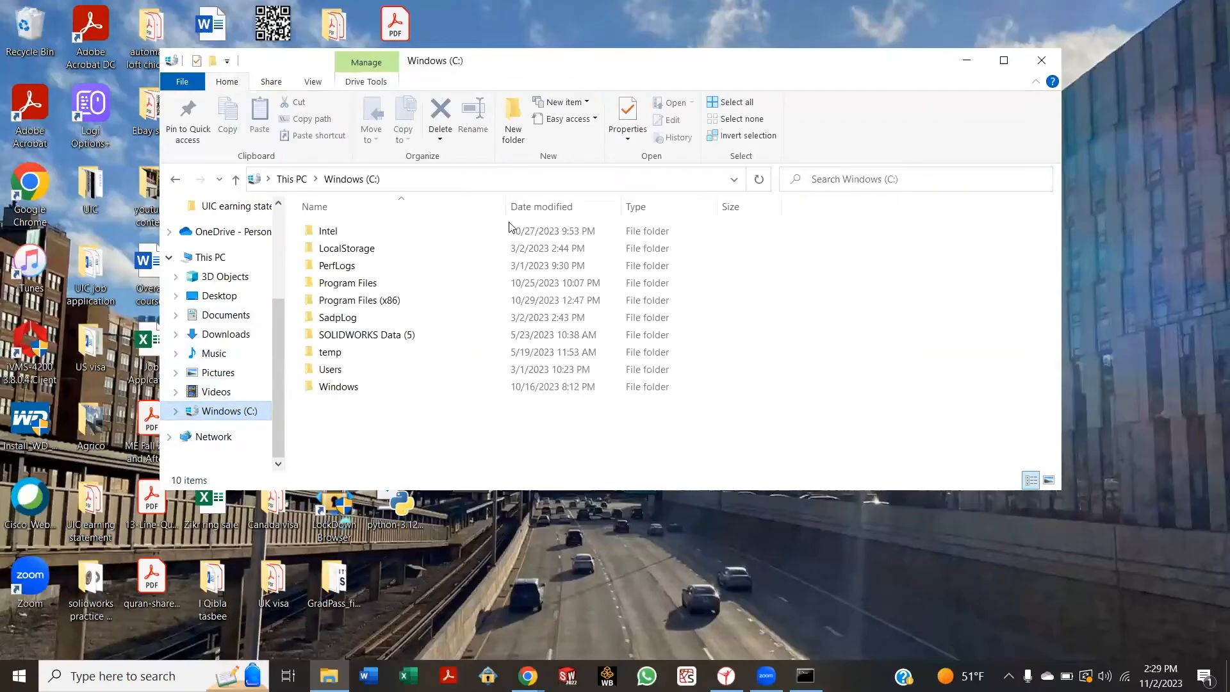
mouse_move(420, 374)
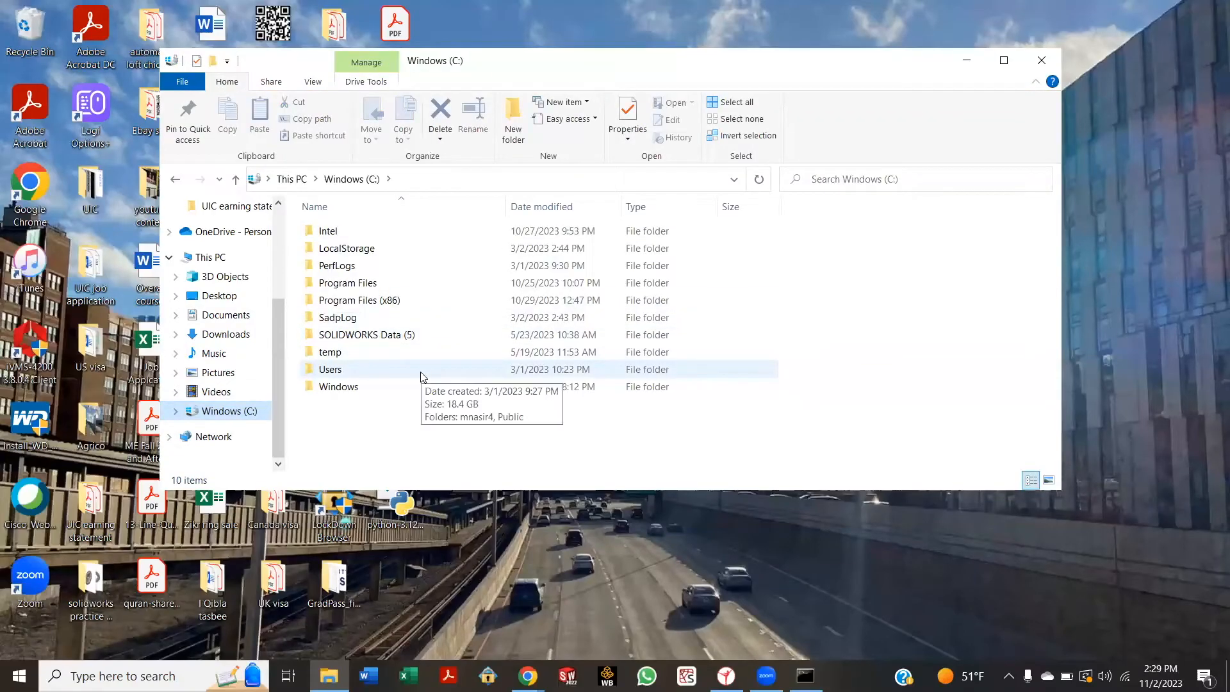
double_click(329, 369)
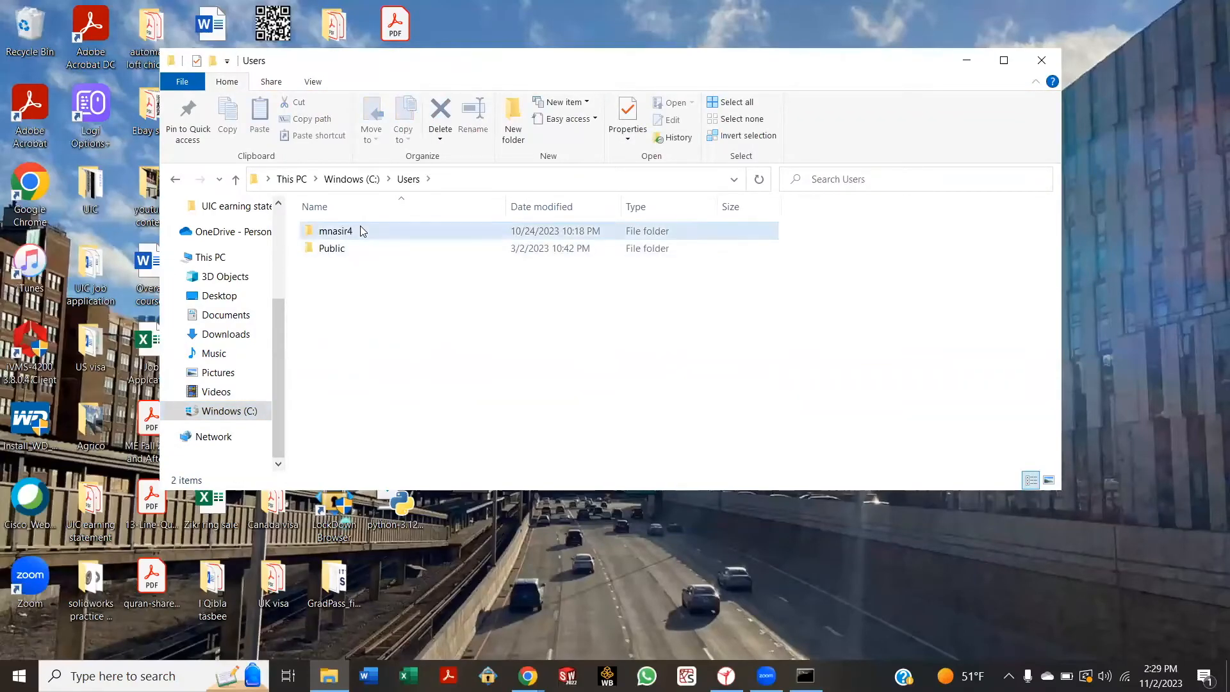
double_click(336, 231)
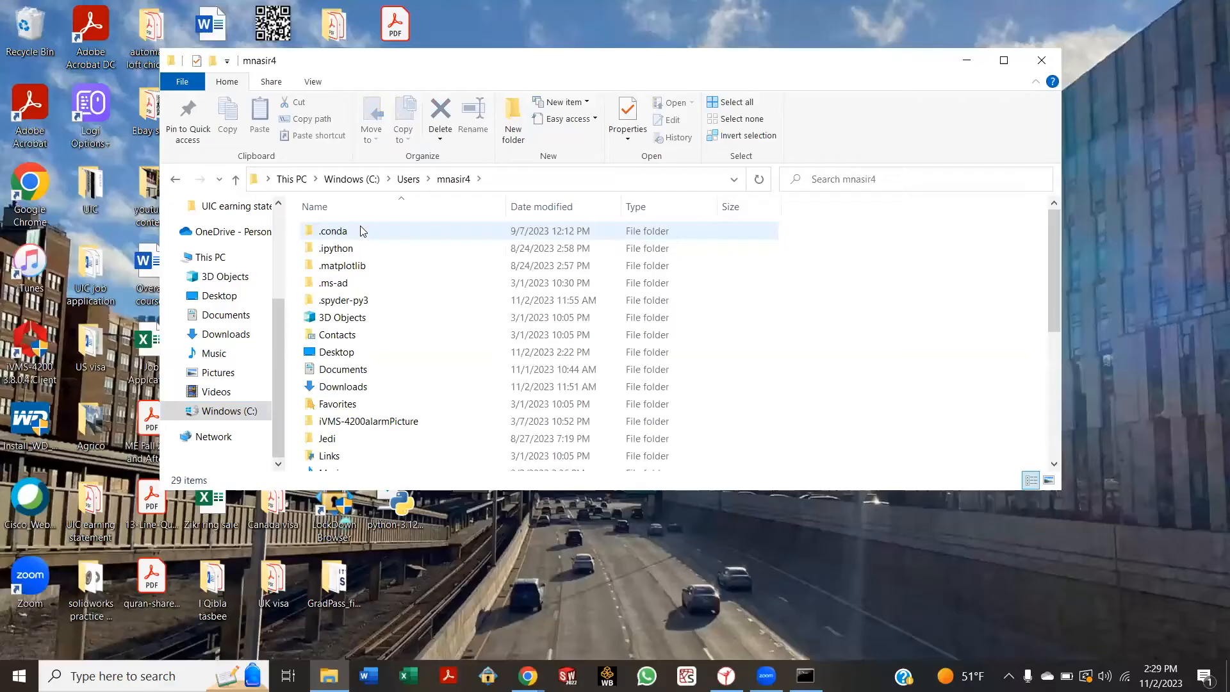
mouse_move(382, 266)
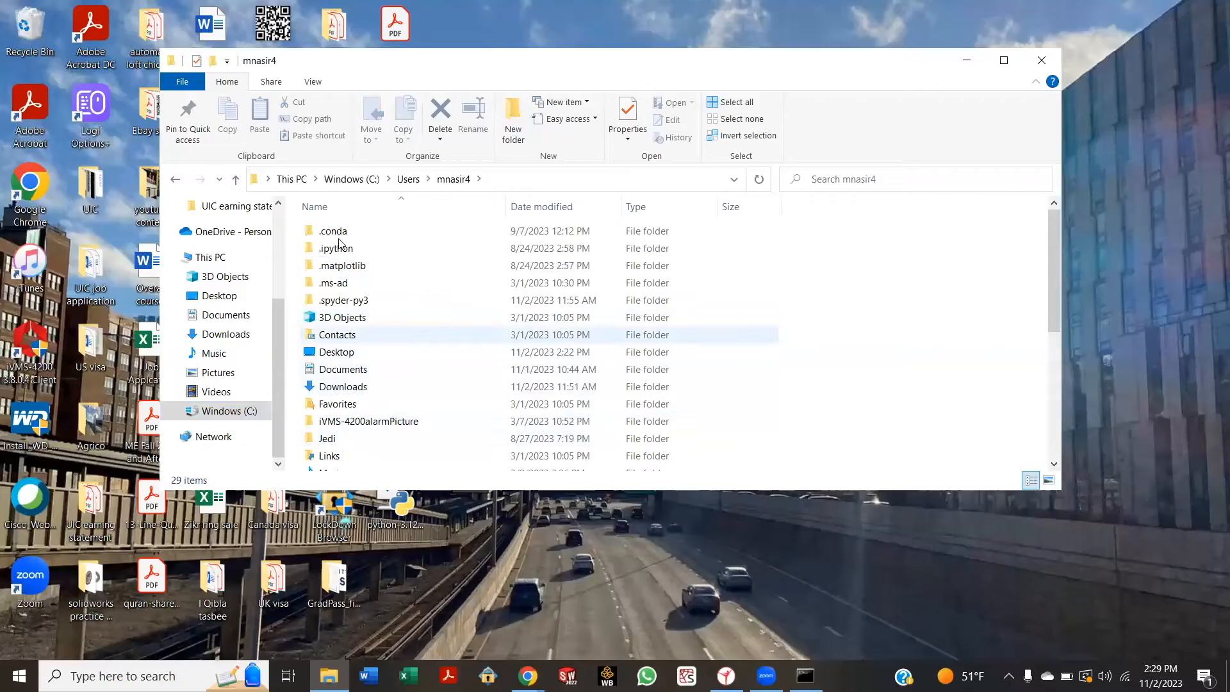
scroll("down", 3)
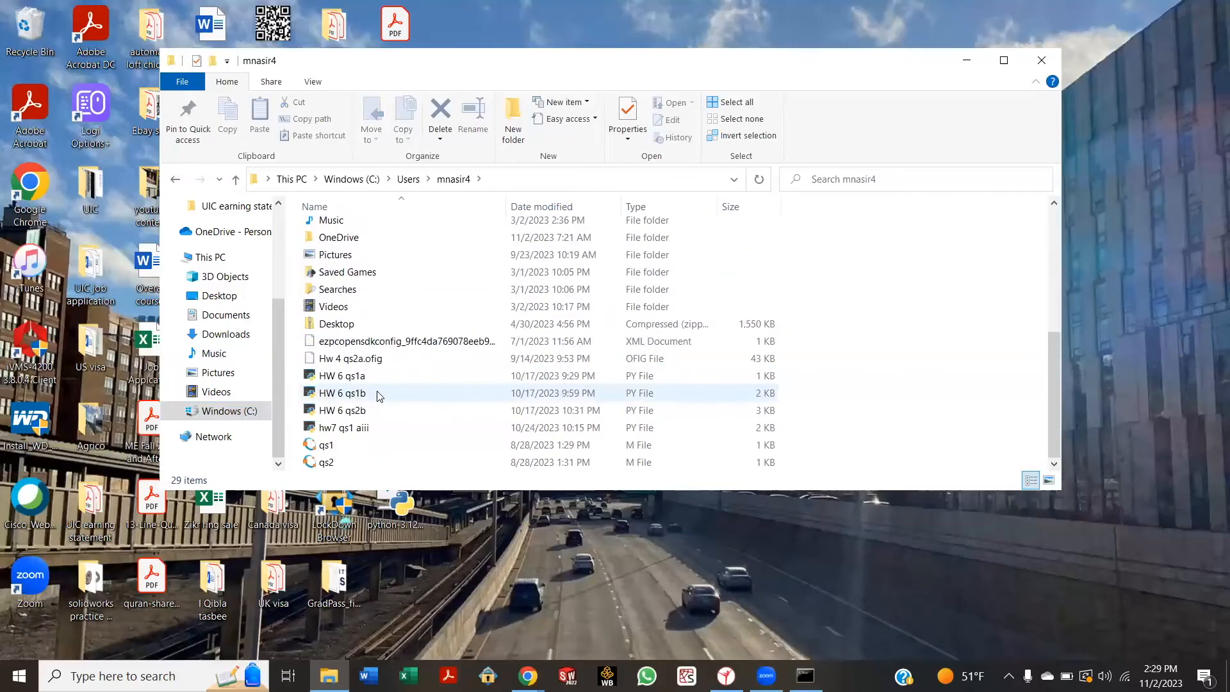
scroll("up", 3)
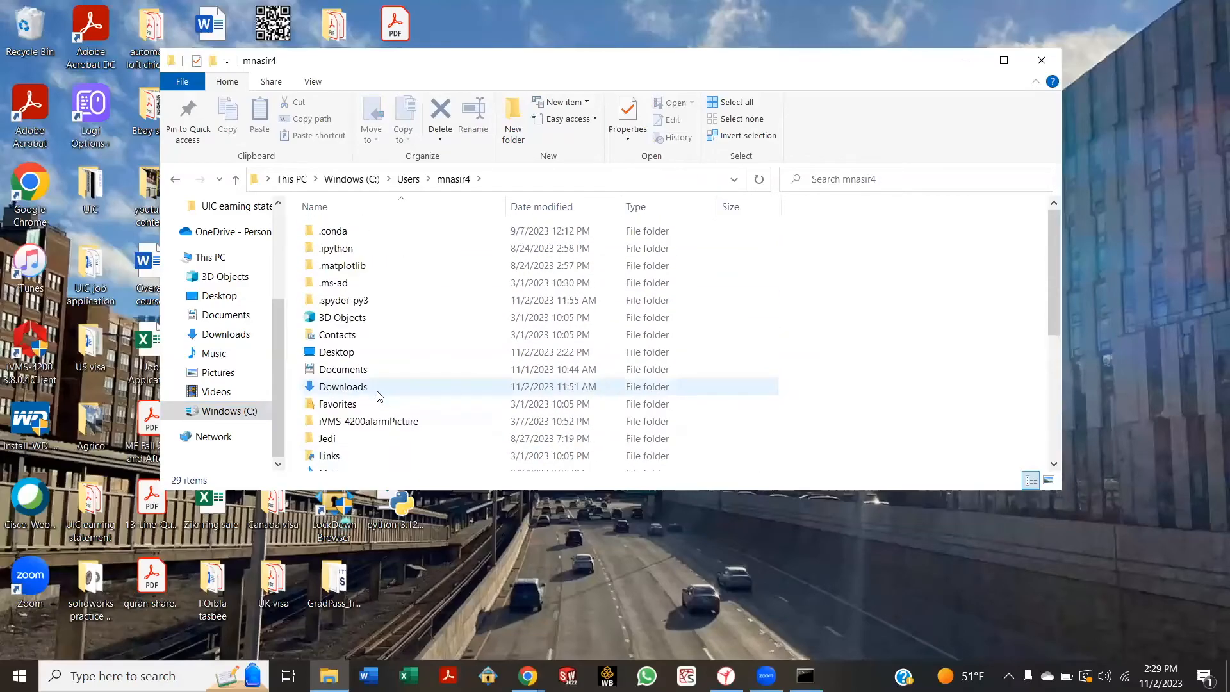
mouse_move(799, 200)
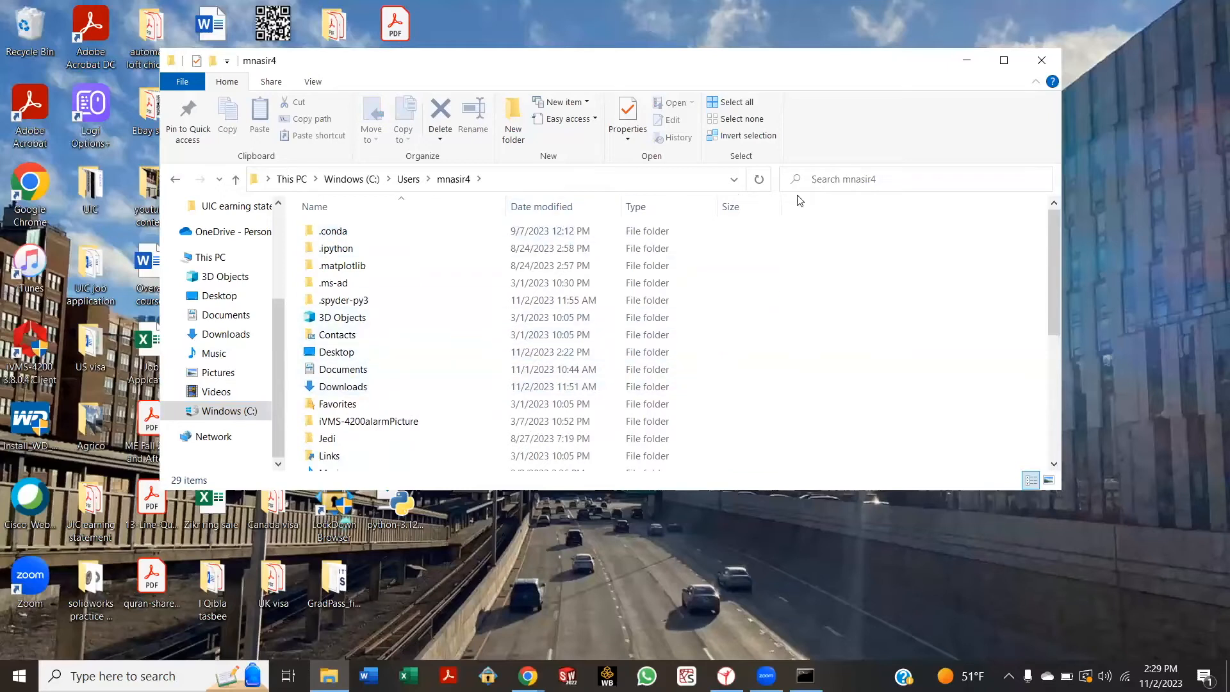
Go to AppData\Roaming\CoppeliaSim via the address bar and select the usrset file
type("app data")
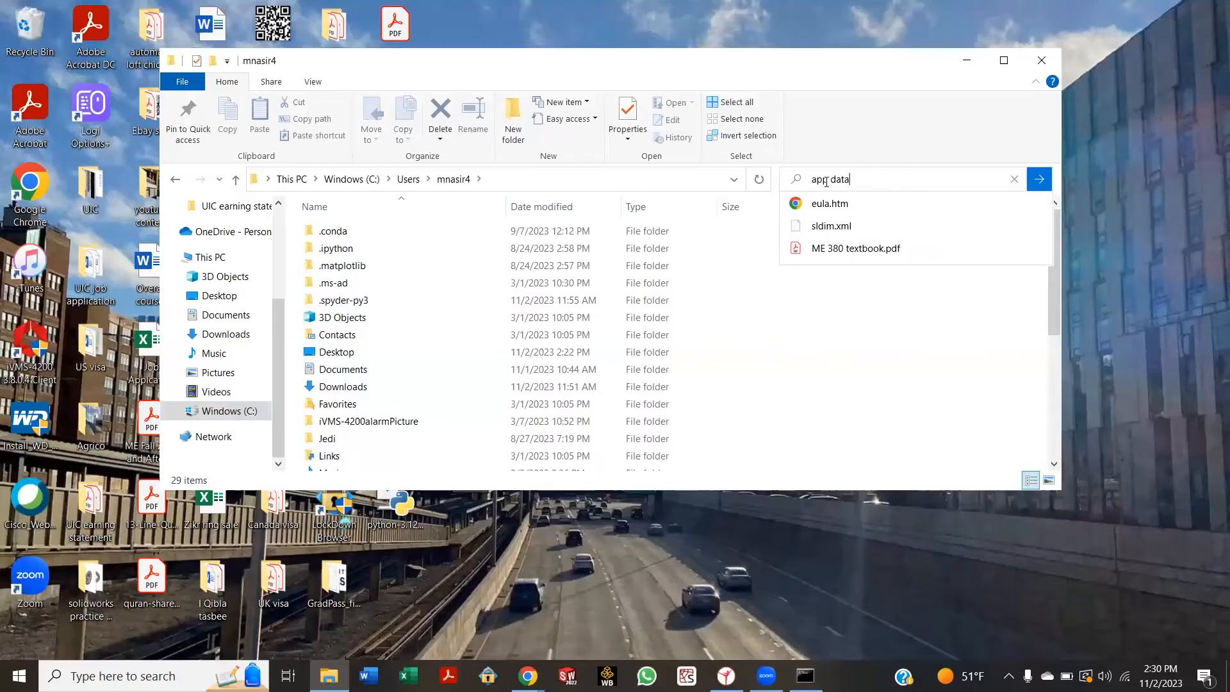
left_click(342, 317)
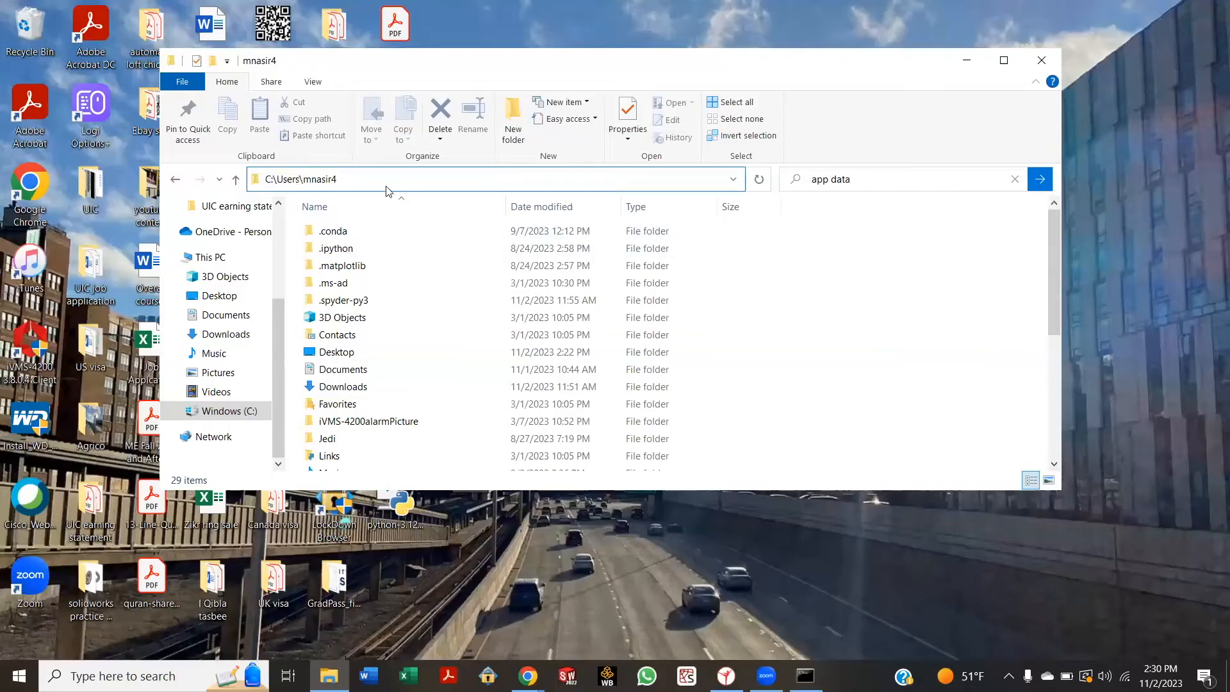
left_click(384, 179)
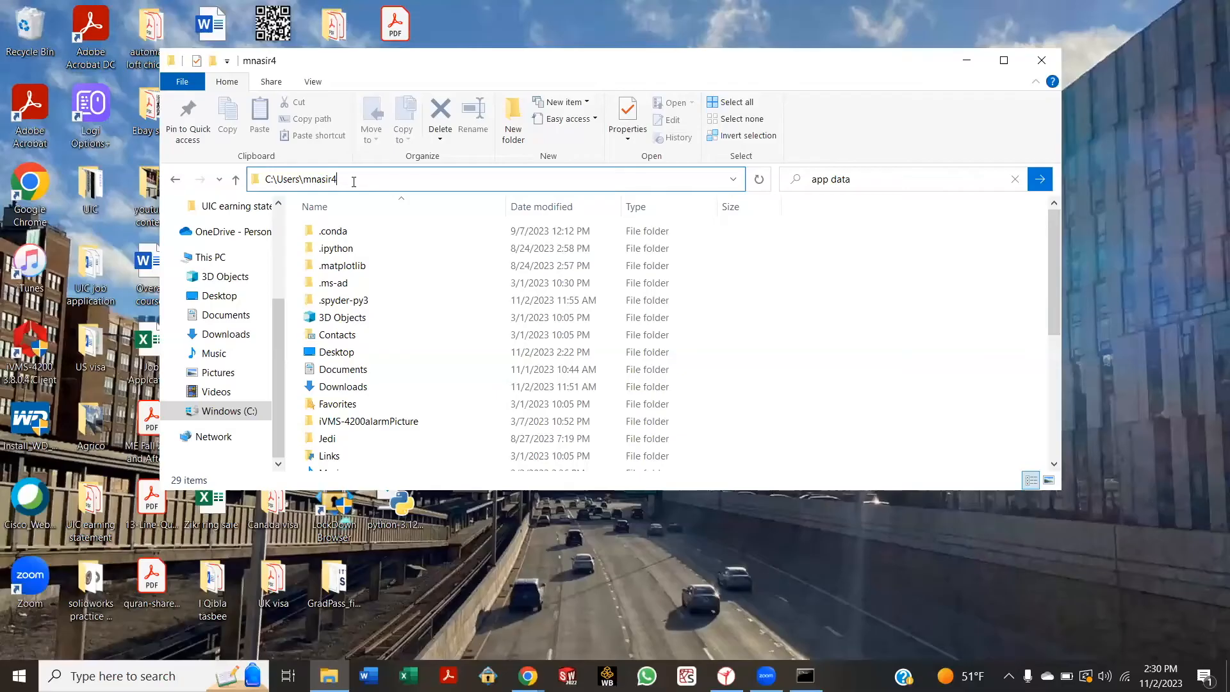
type("\\a")
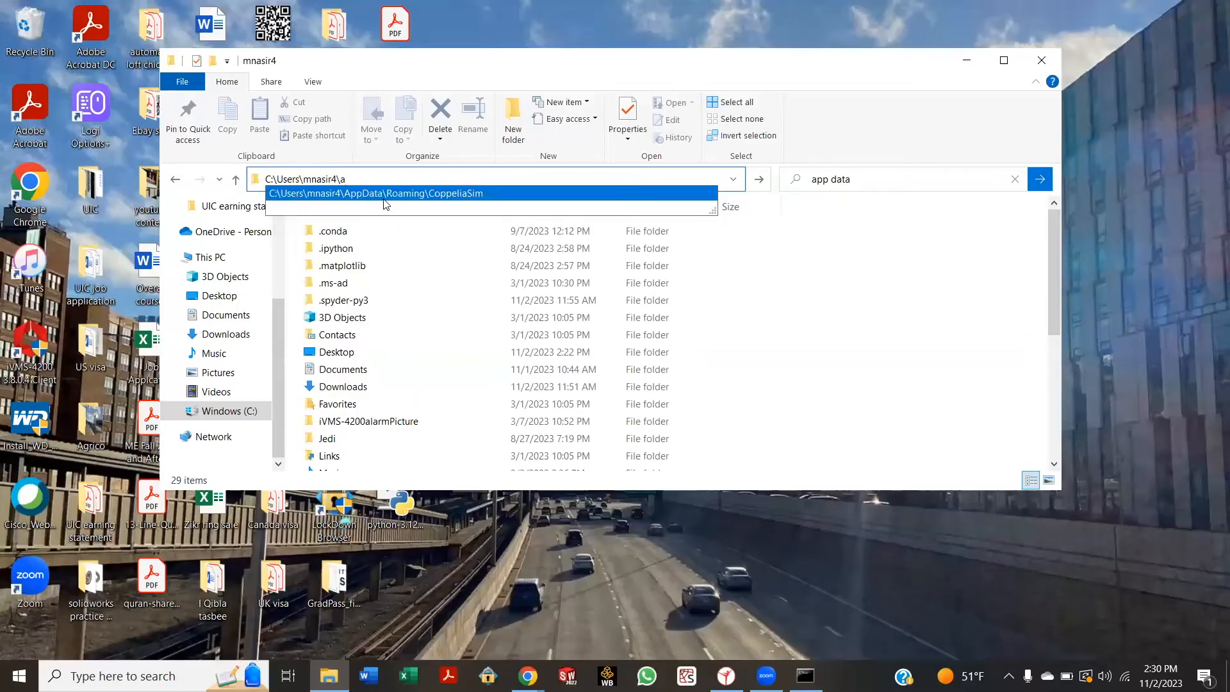
left_click(384, 193)
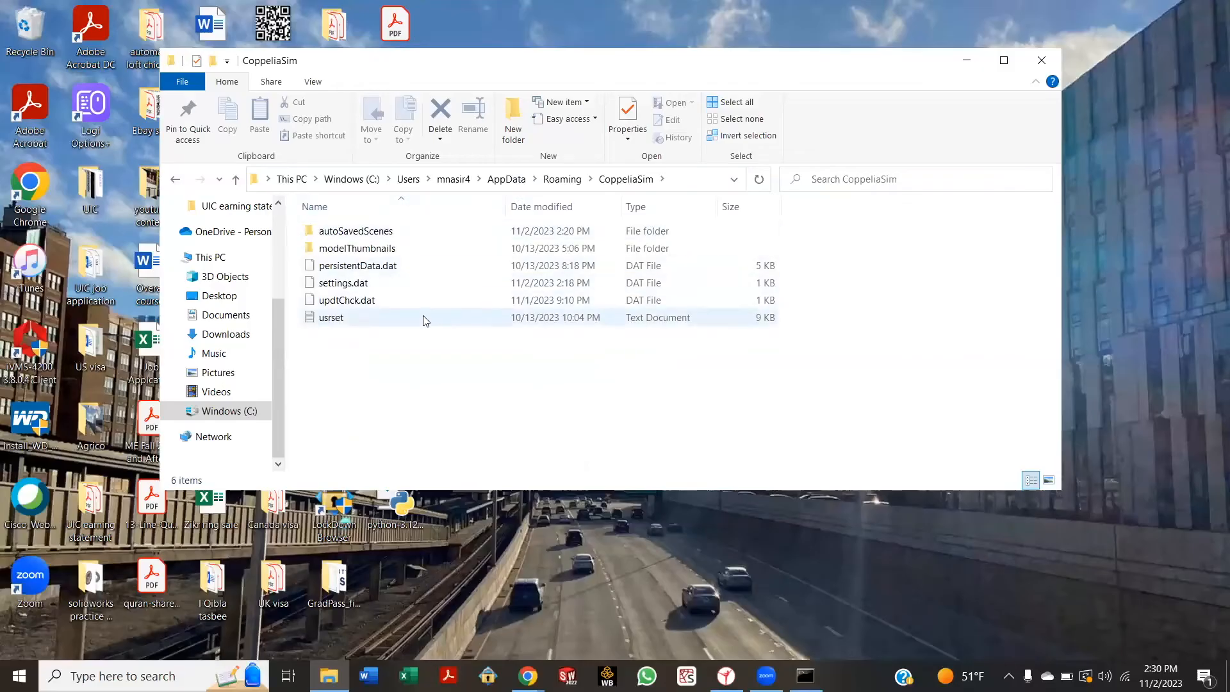
left_click(331, 317)
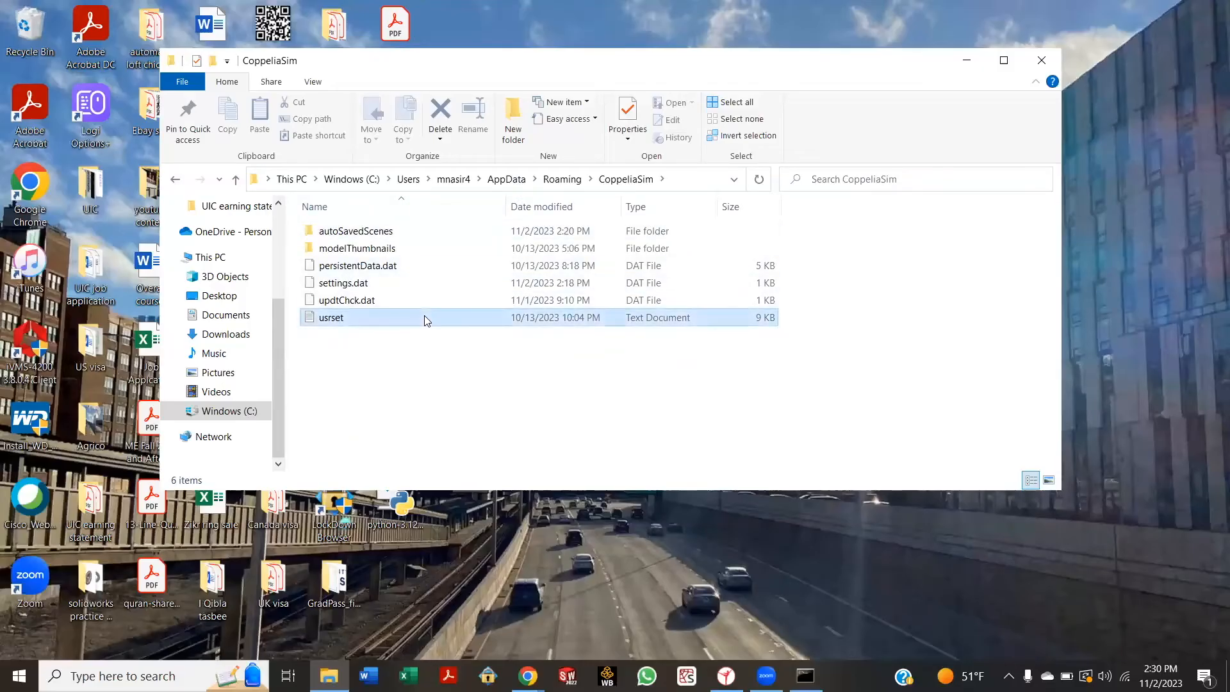
In Notepad, set usrset's defaultPython to the Python312 python.exe path and save it
double_click(331, 317)
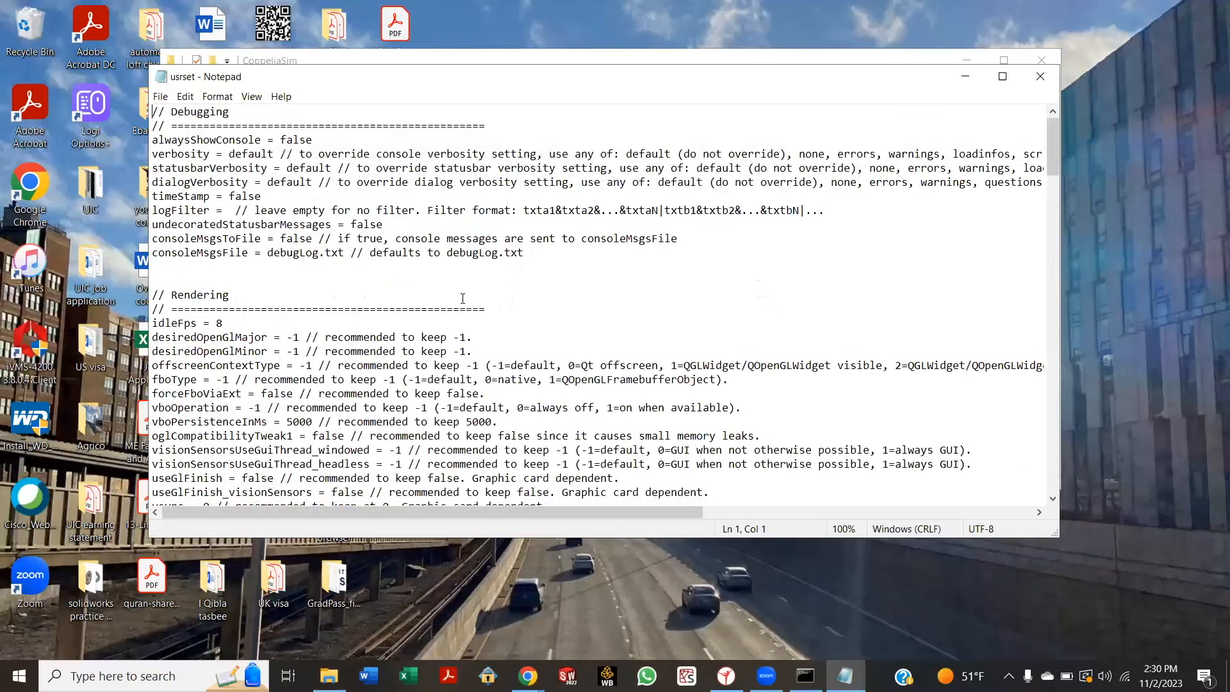
scroll("down", 3)
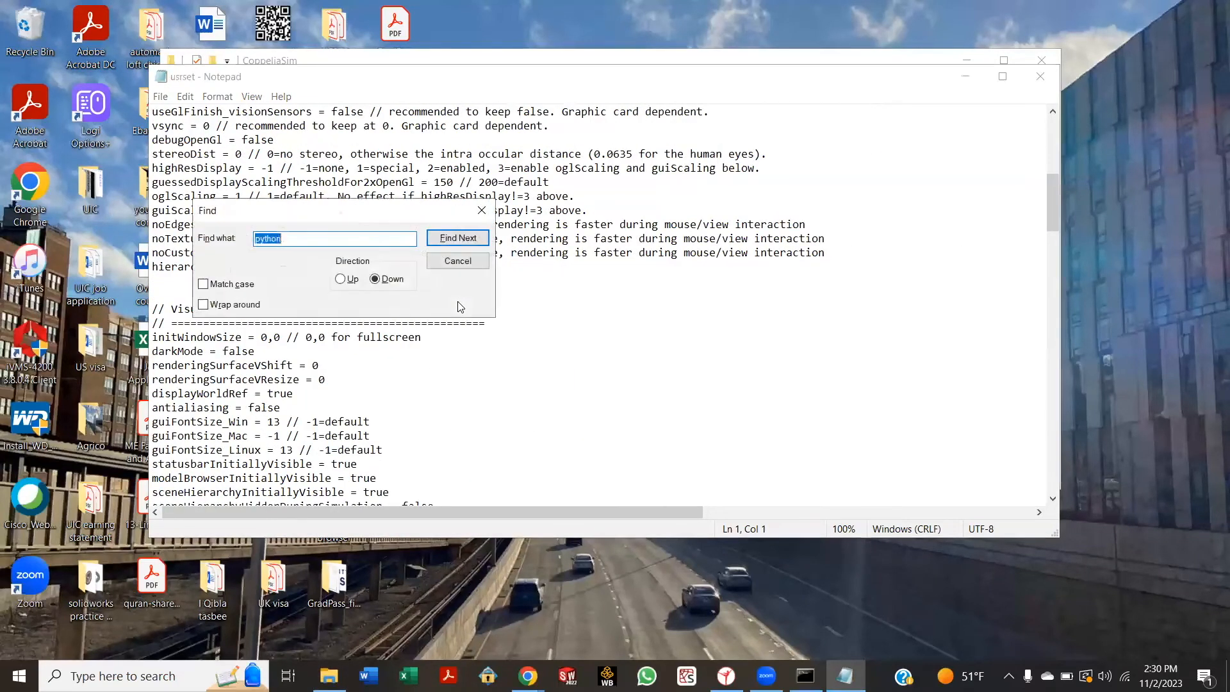
left_click(457, 237)
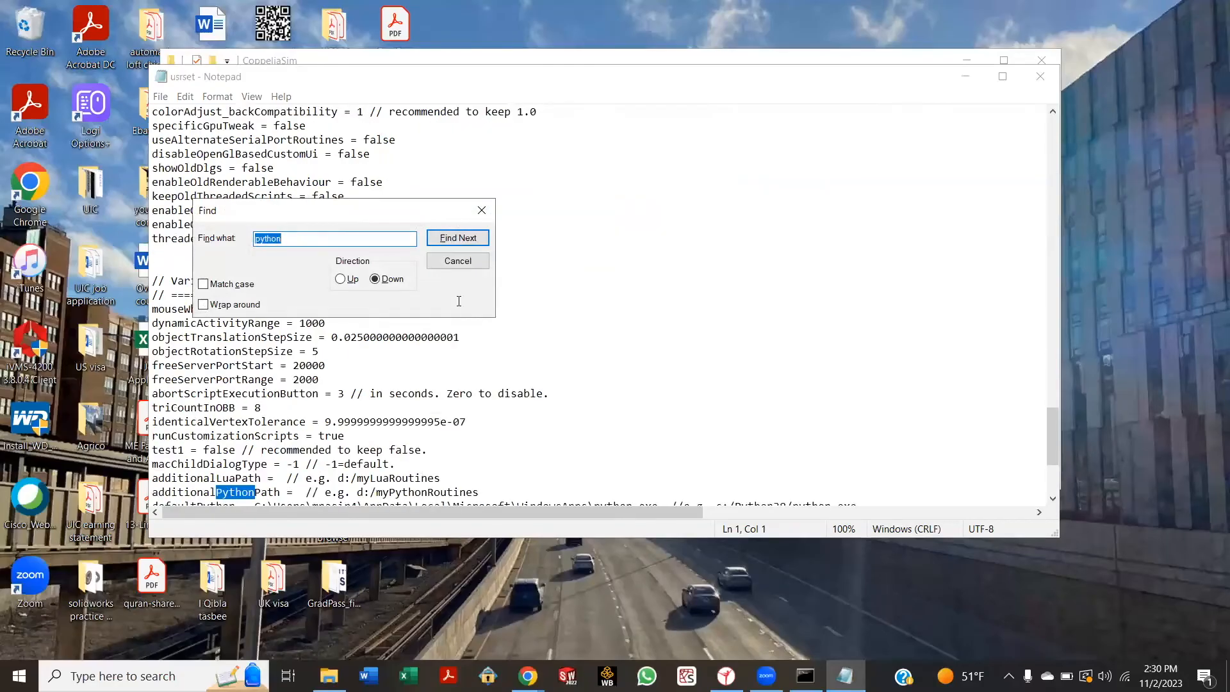
left_click(458, 238)
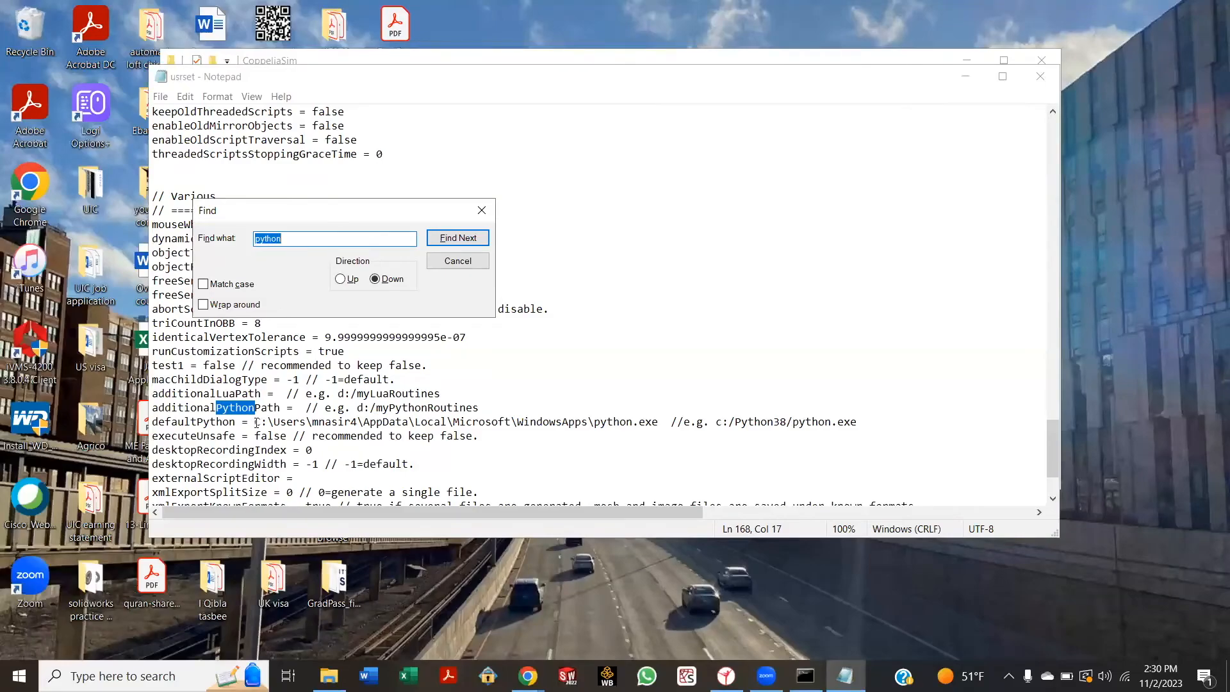
left_click(457, 237)
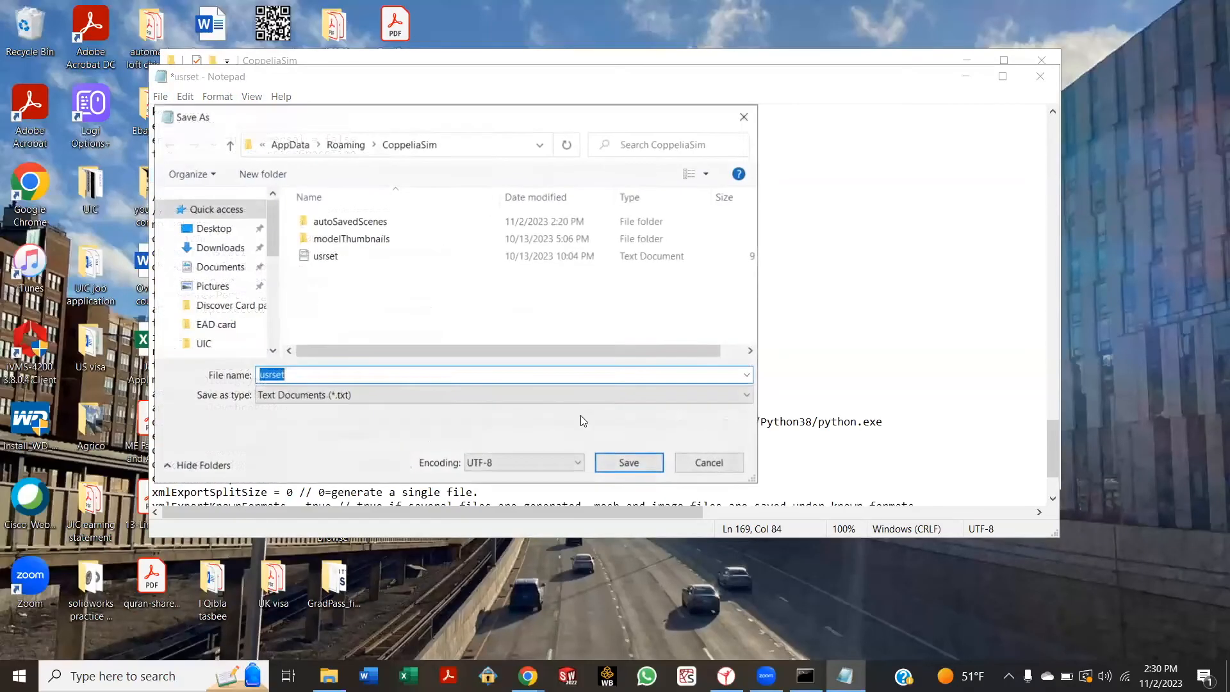
left_click(627, 462)
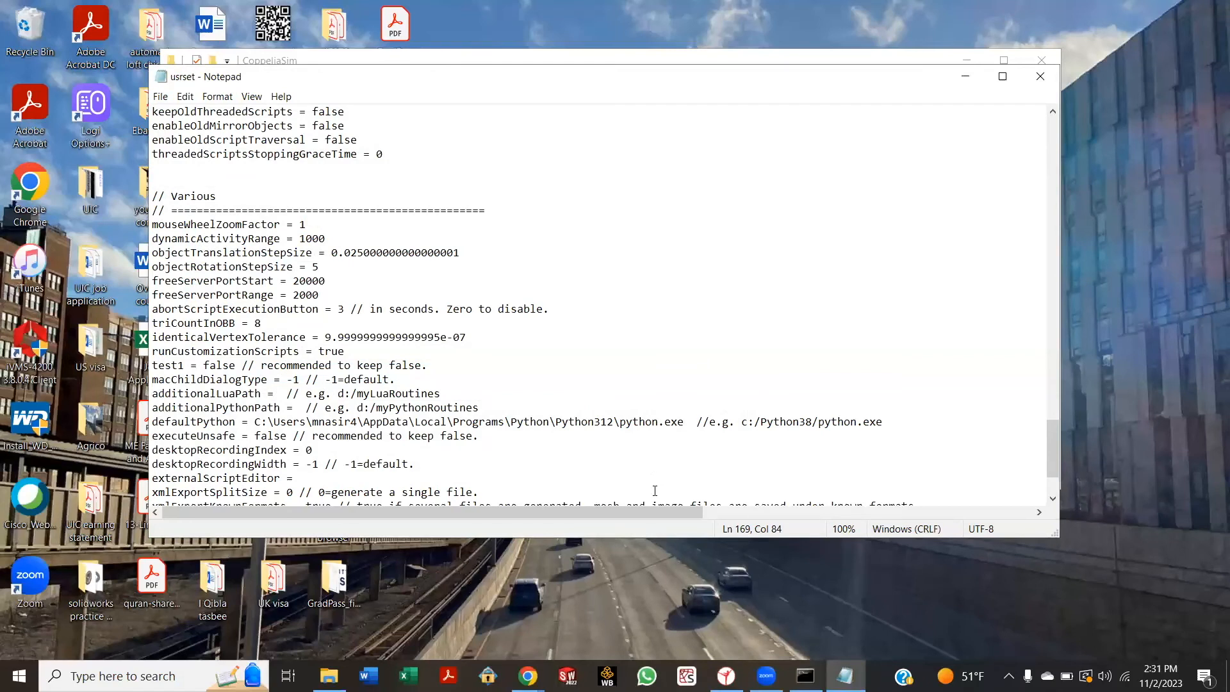
mouse_move(773, 351)
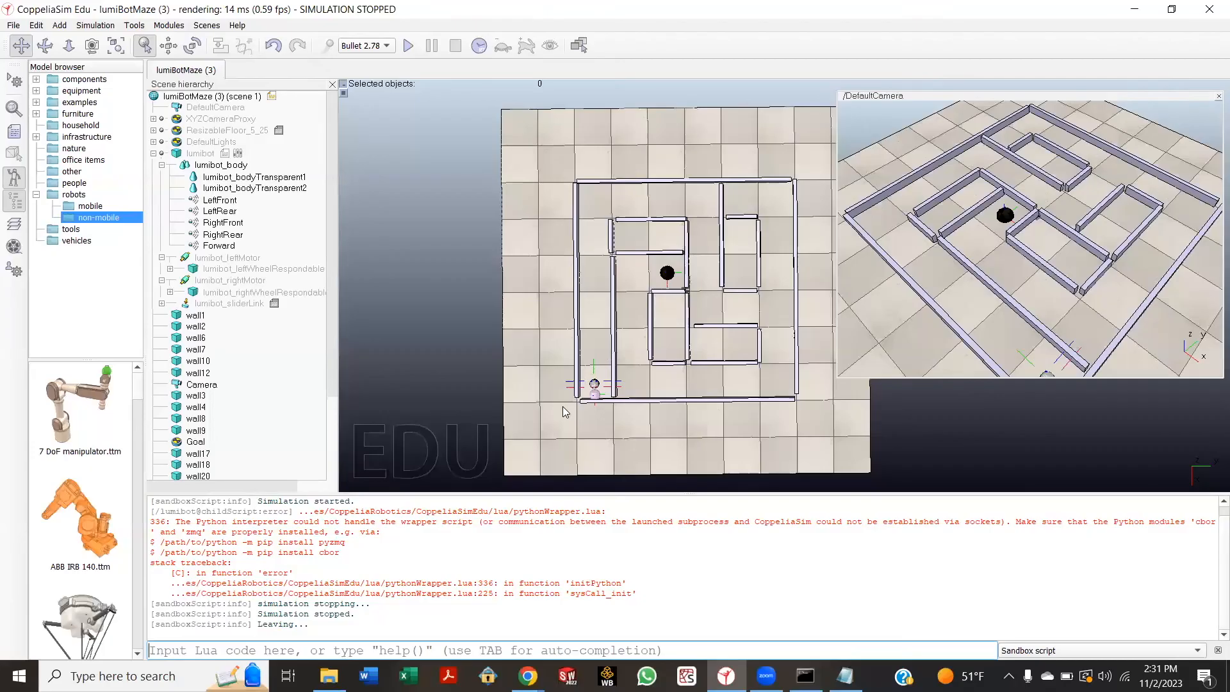
mouse_move(457, 349)
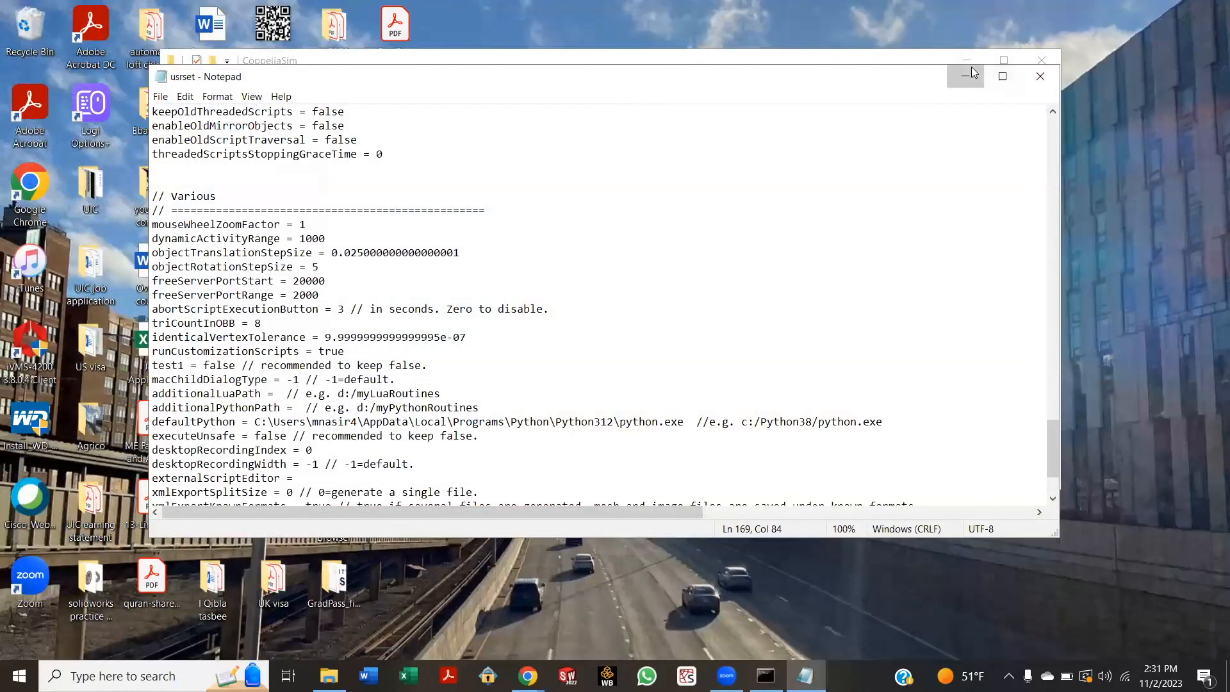
Minimize the edited usrset Notepad window before relaunching CoppeliaSim
left_click(966, 76)
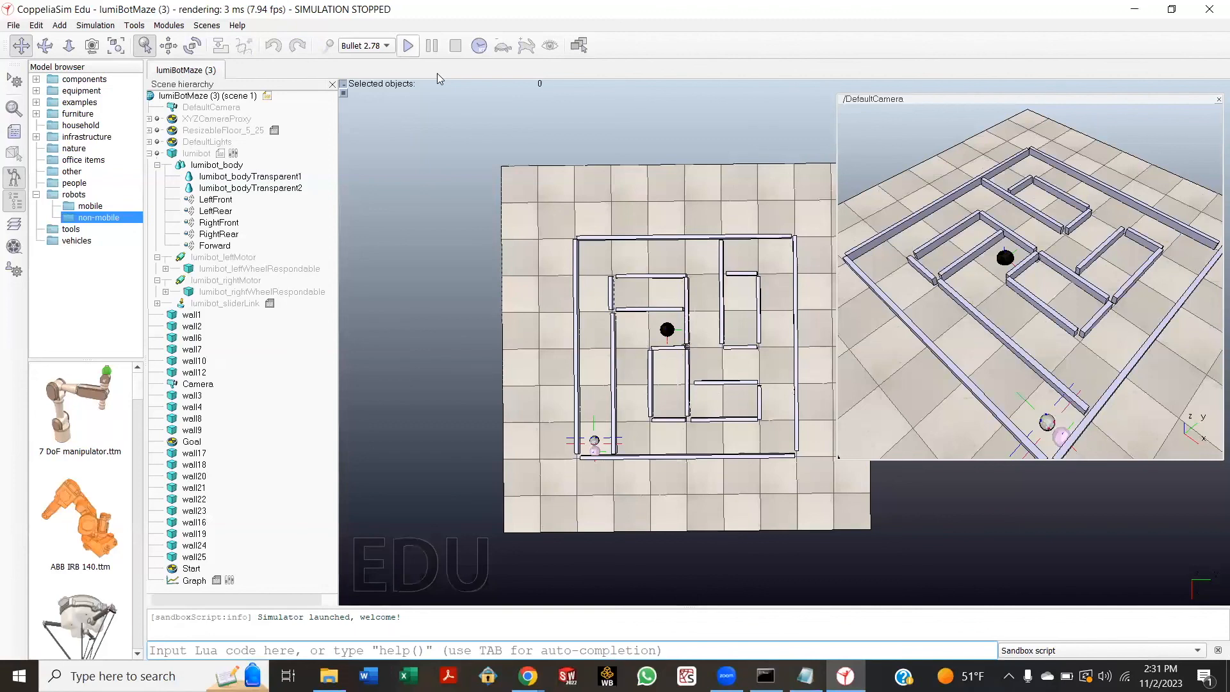
Start the lumiBotMaze simulation so the sensor distance graph plots readings
left_click(406, 45)
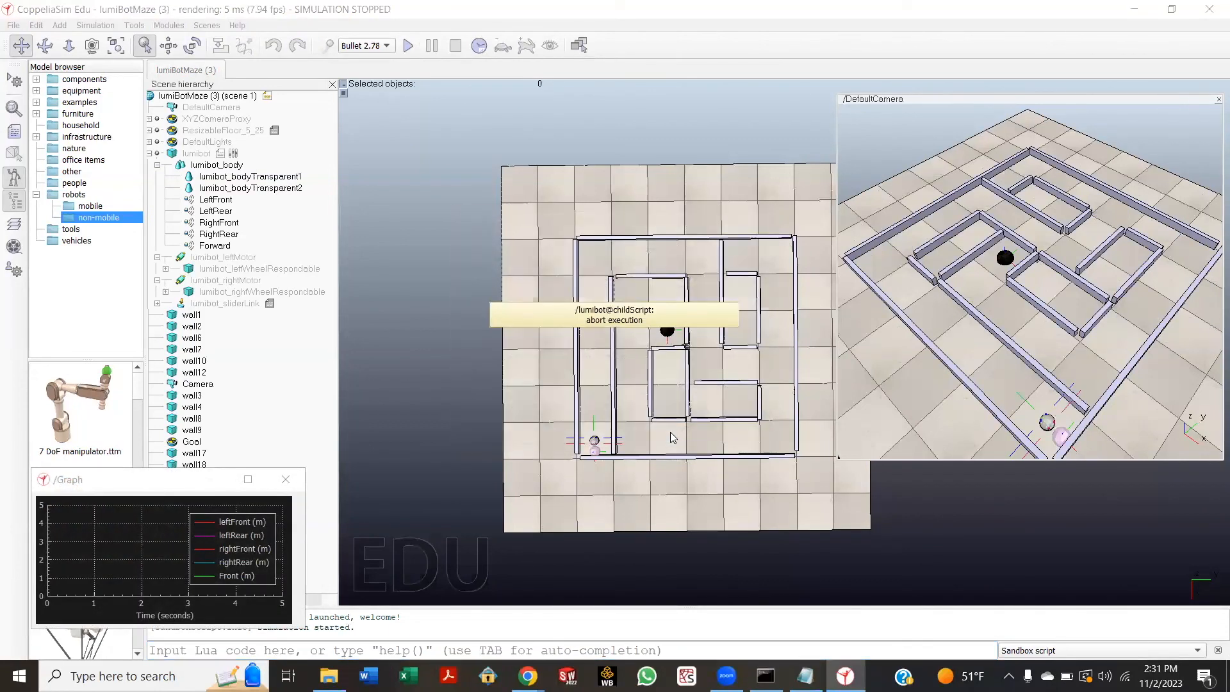
left_click(408, 45)
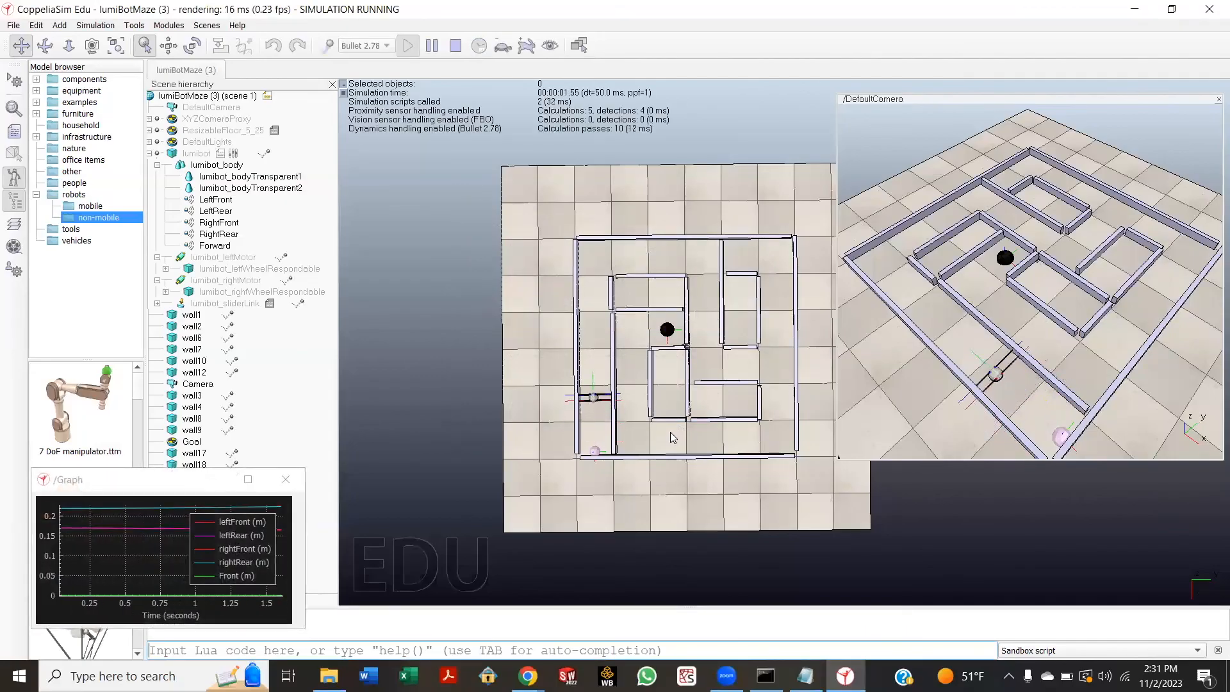